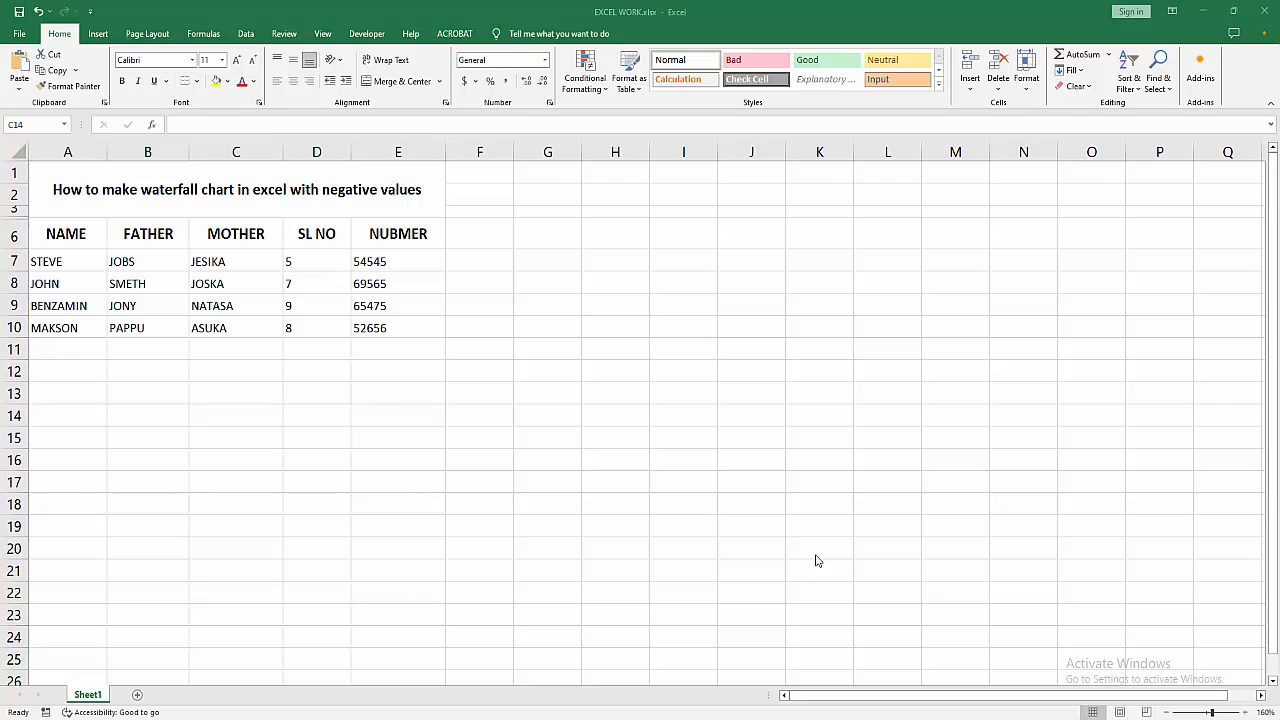
# Make the SL NO values negative, e.g. -5 and -7 for the first rows.
pyautogui.click(1024, 548)
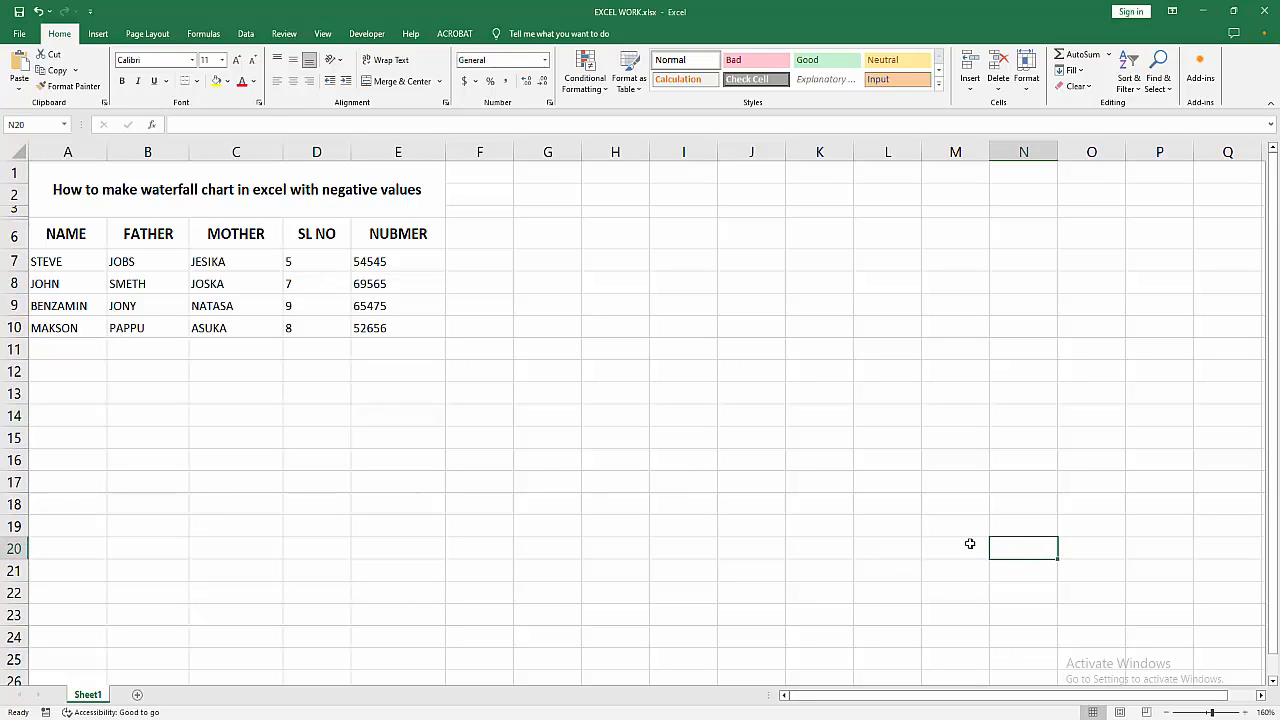
pyautogui.click(316, 570)
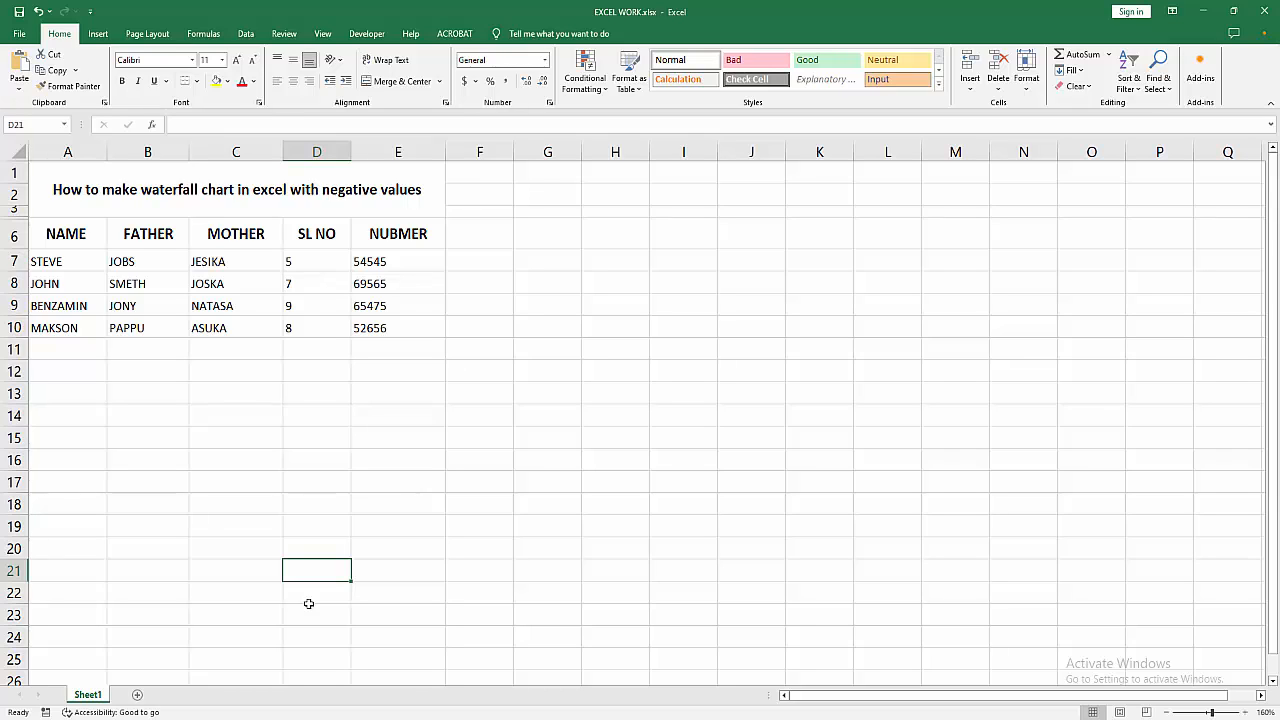
pyautogui.moveTo(326, 570)
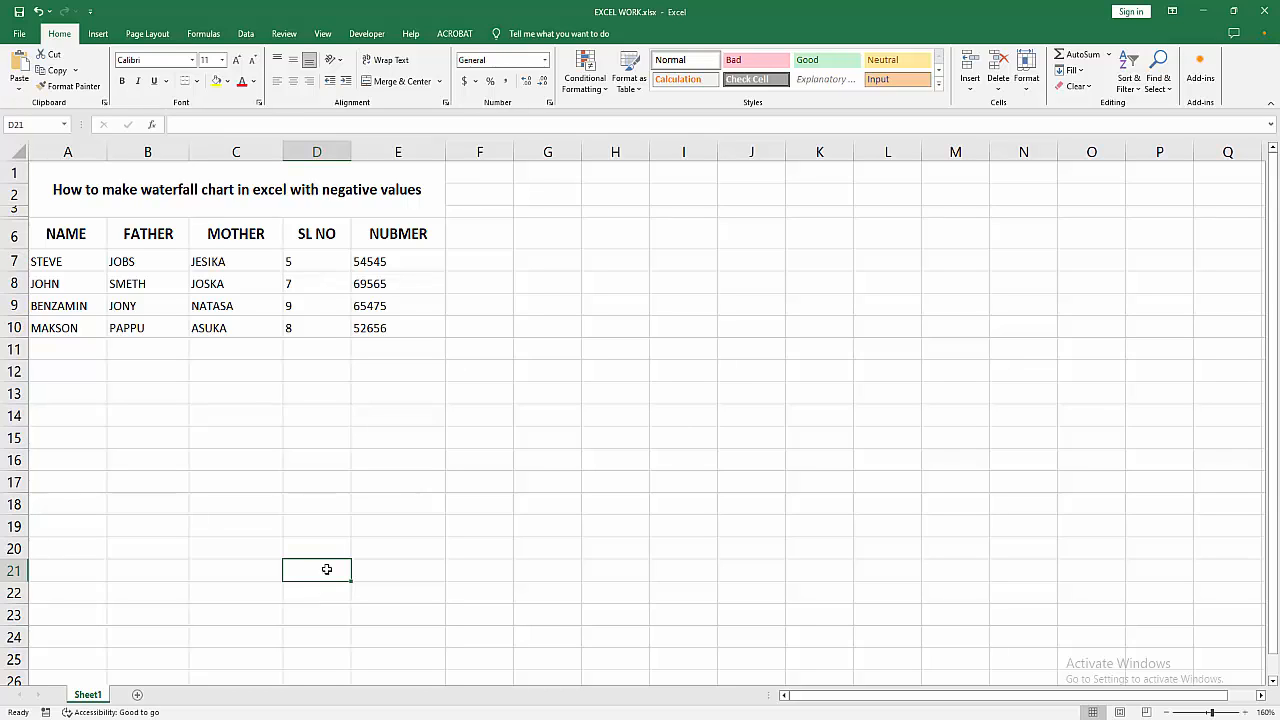
pyautogui.click(398, 548)
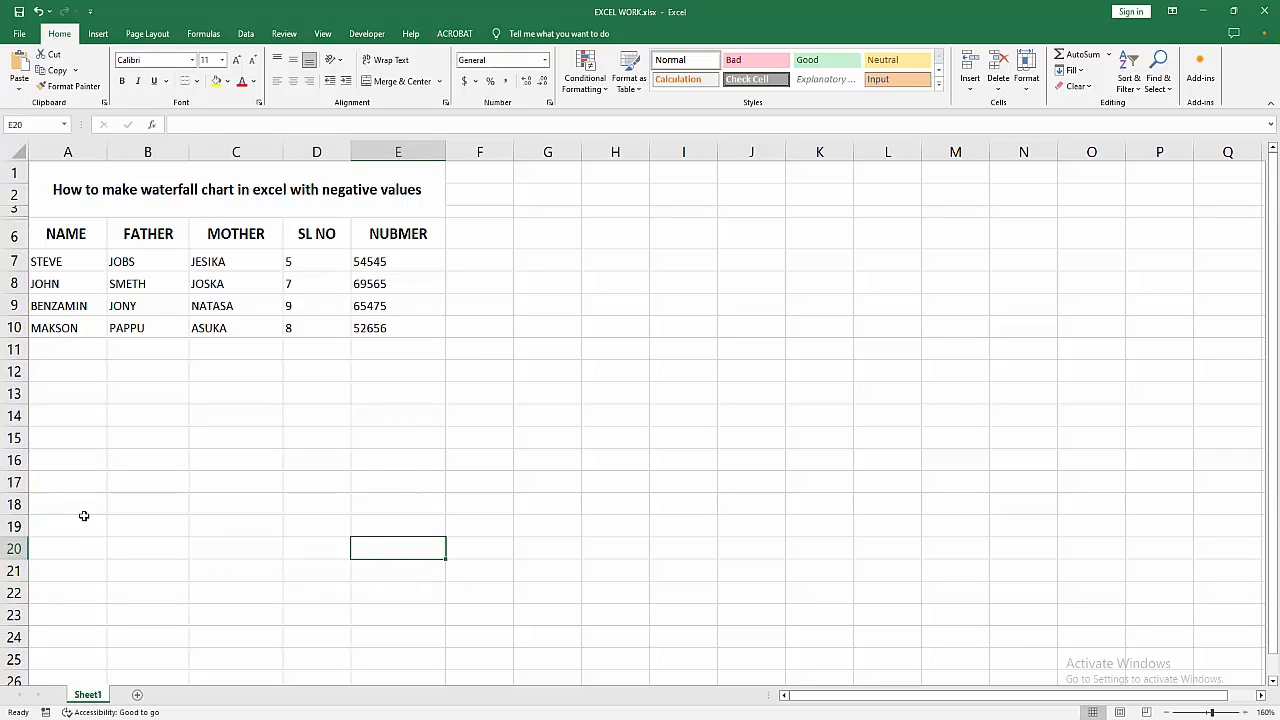
pyautogui.click(68, 504)
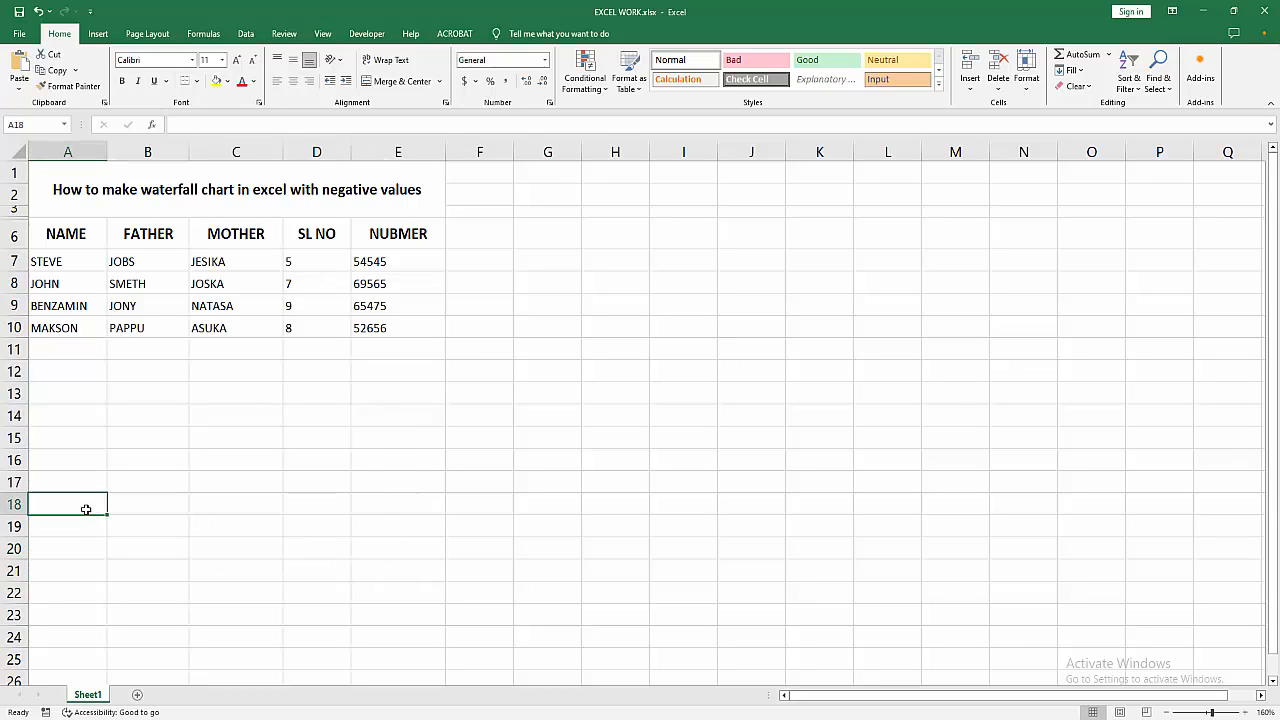
pyautogui.moveTo(204, 446)
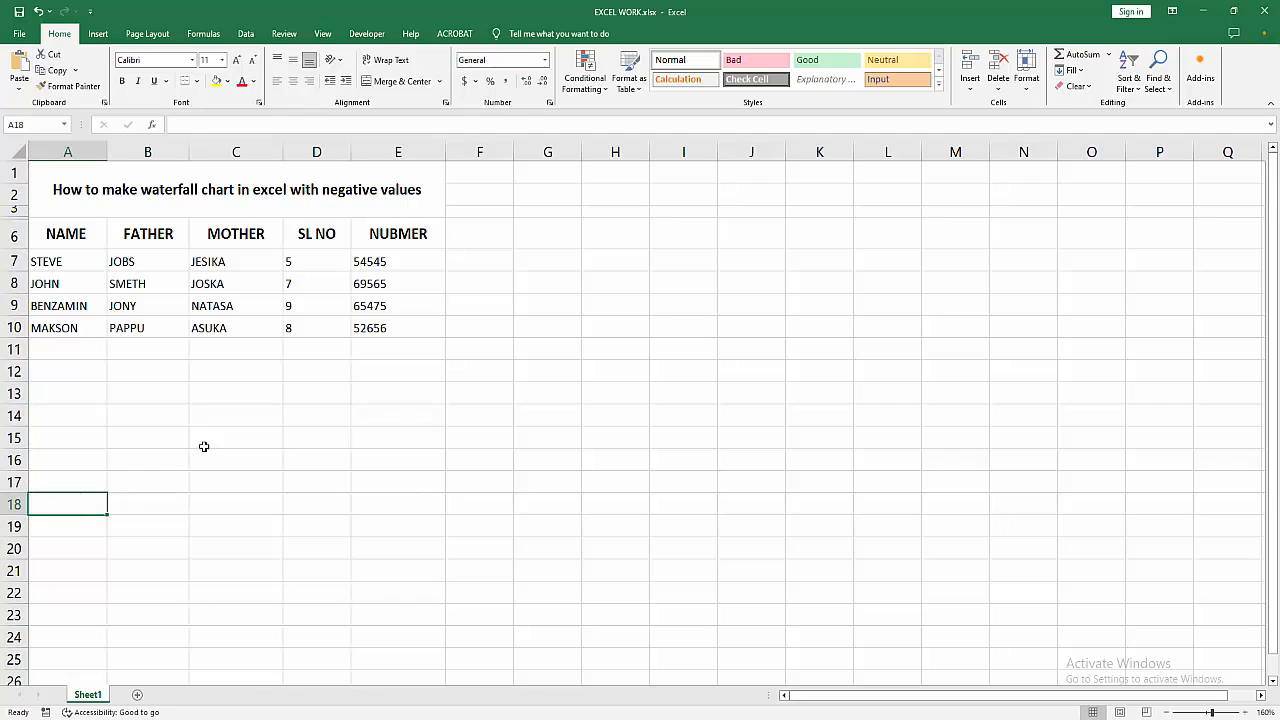
pyautogui.click(316, 260)
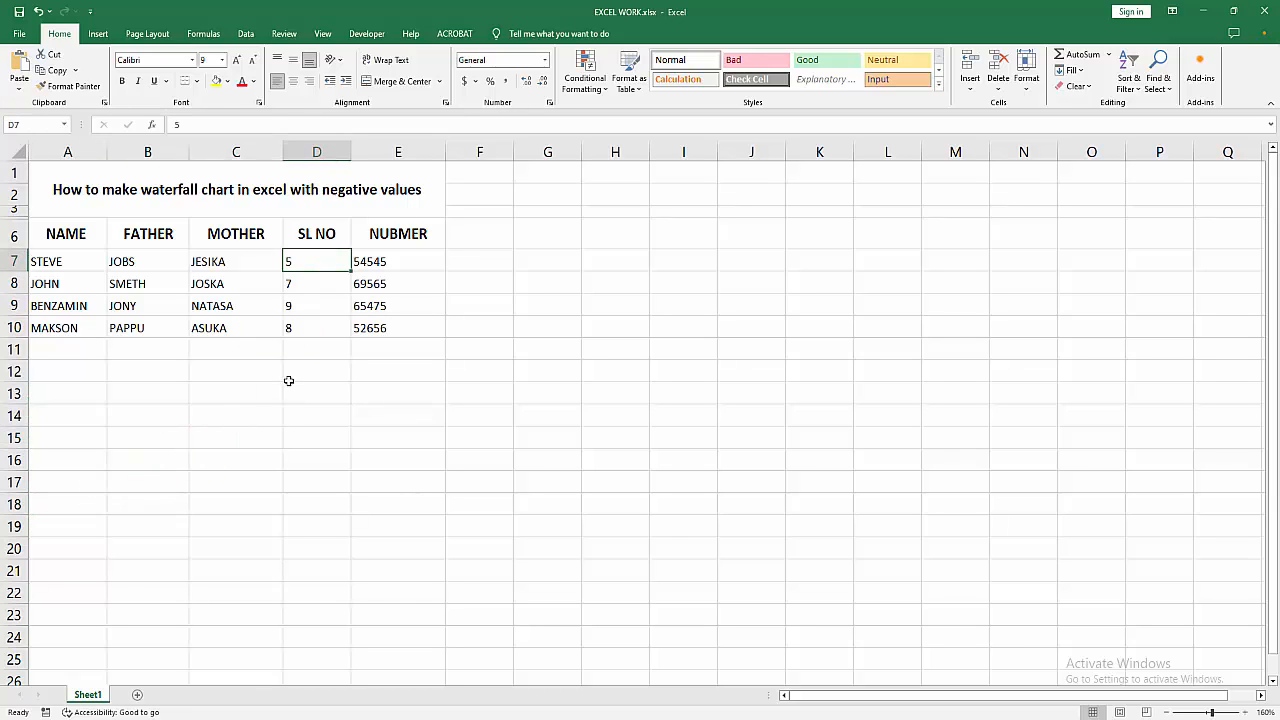
pyautogui.doubleClick(316, 260)
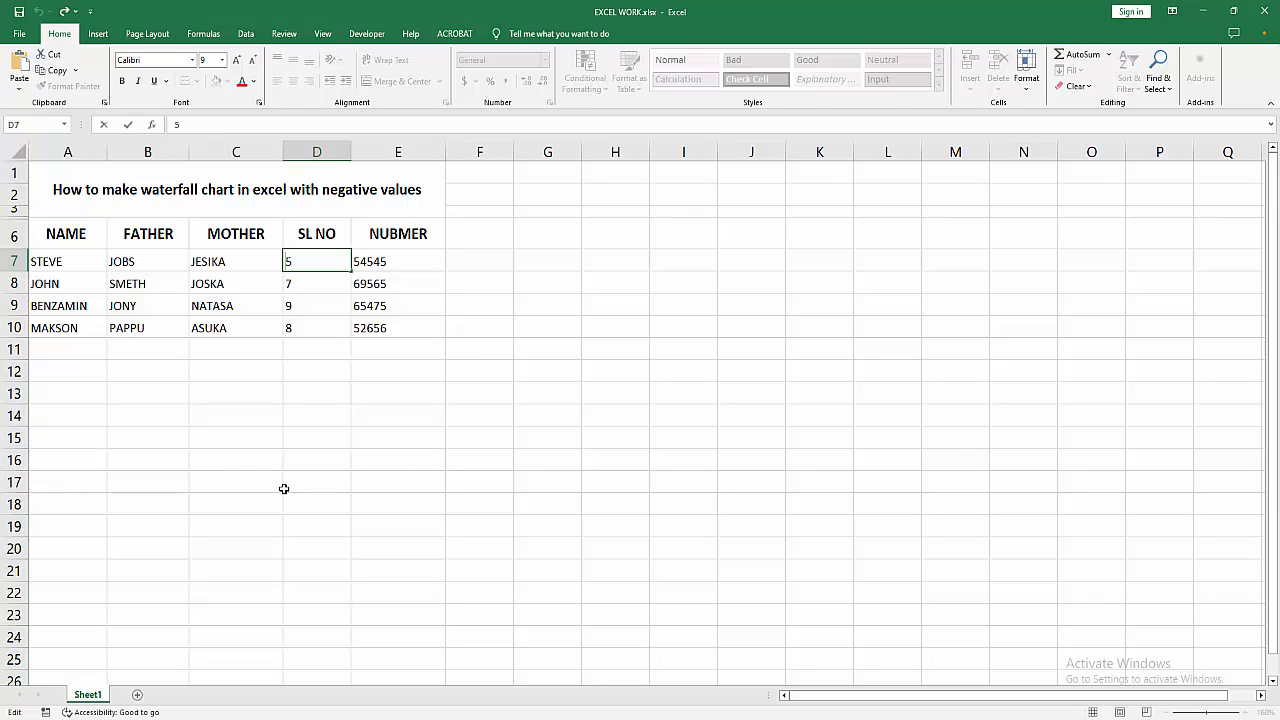
pyautogui.write('-D85')
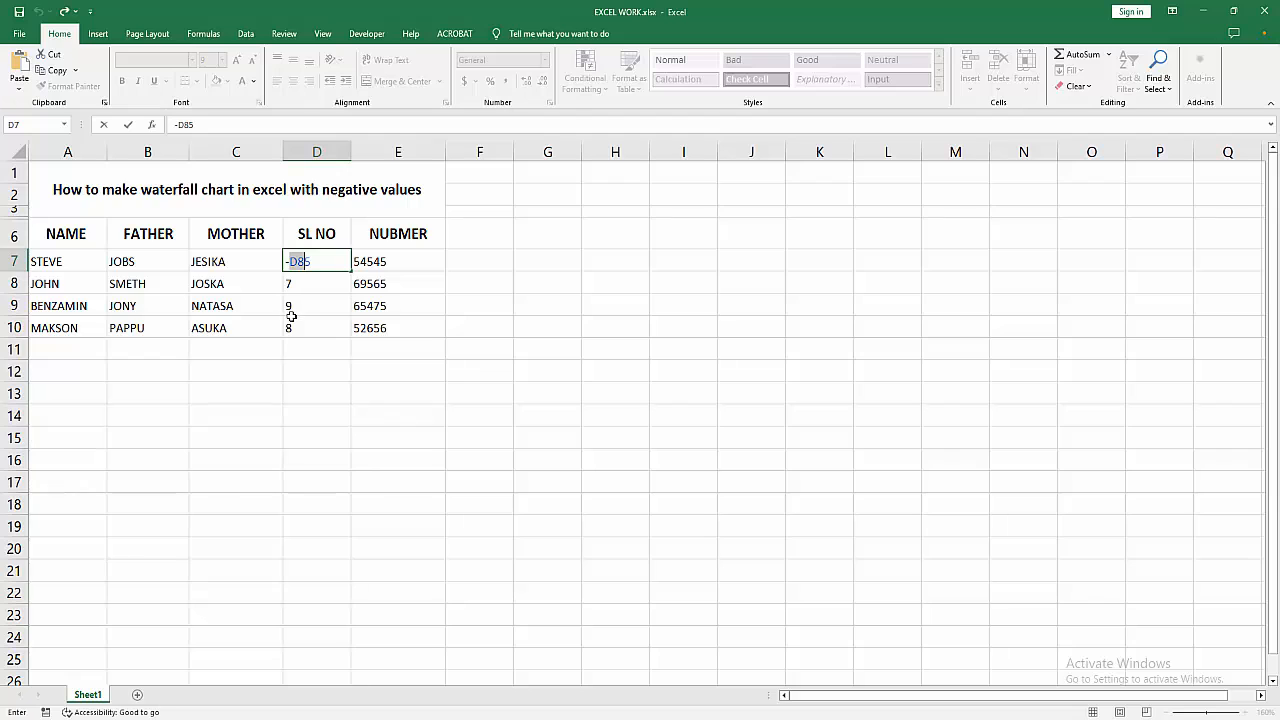
pyautogui.click(316, 370)
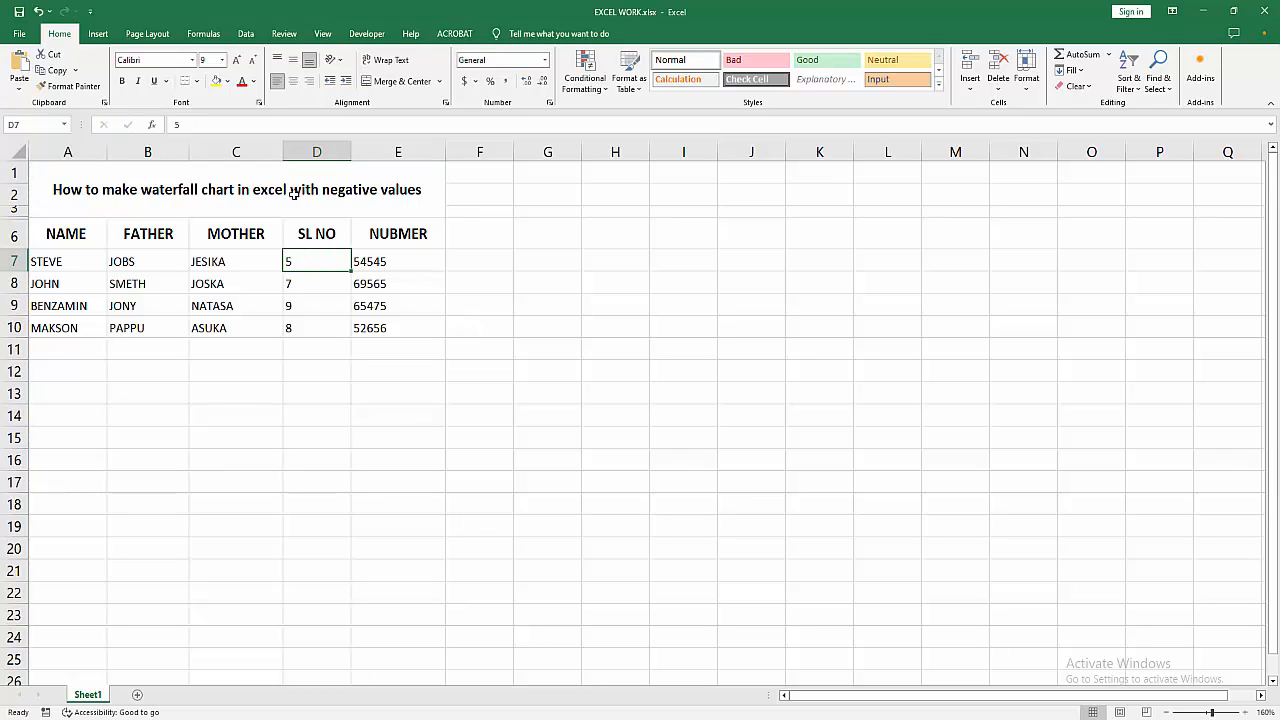
pyautogui.doubleClick(316, 260)
pyautogui.write('-5')
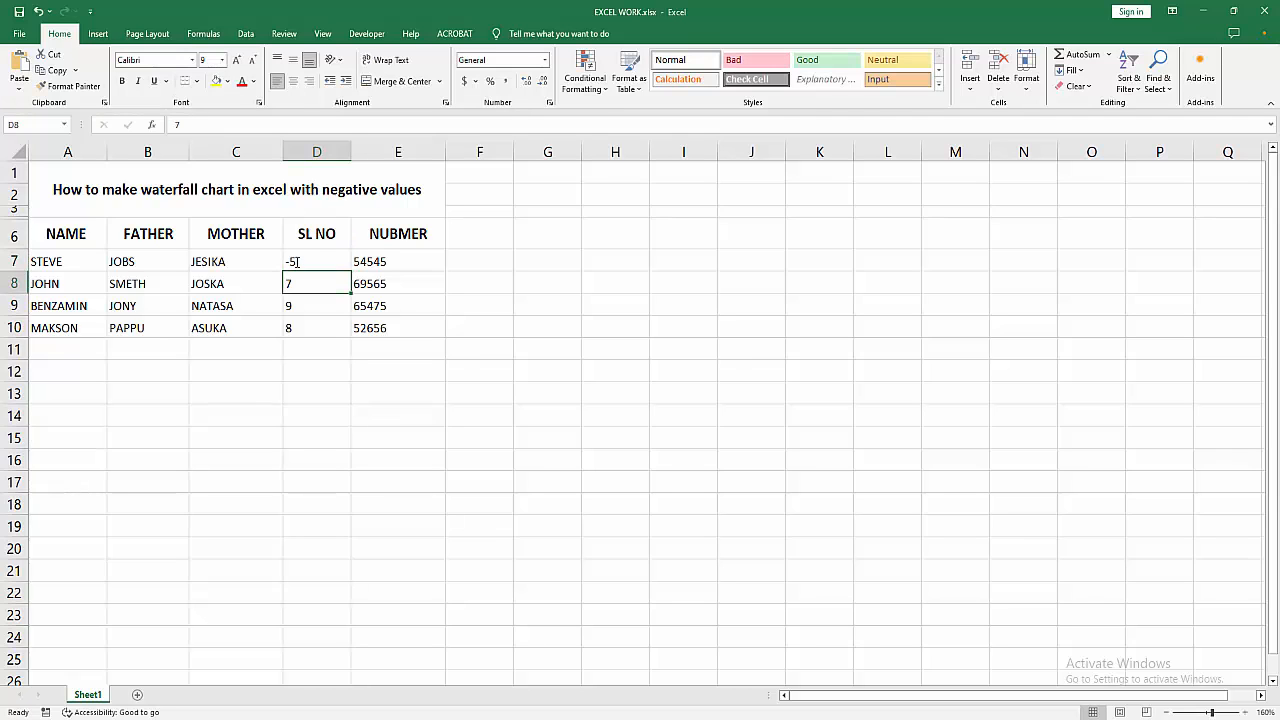
pyautogui.write('-7')
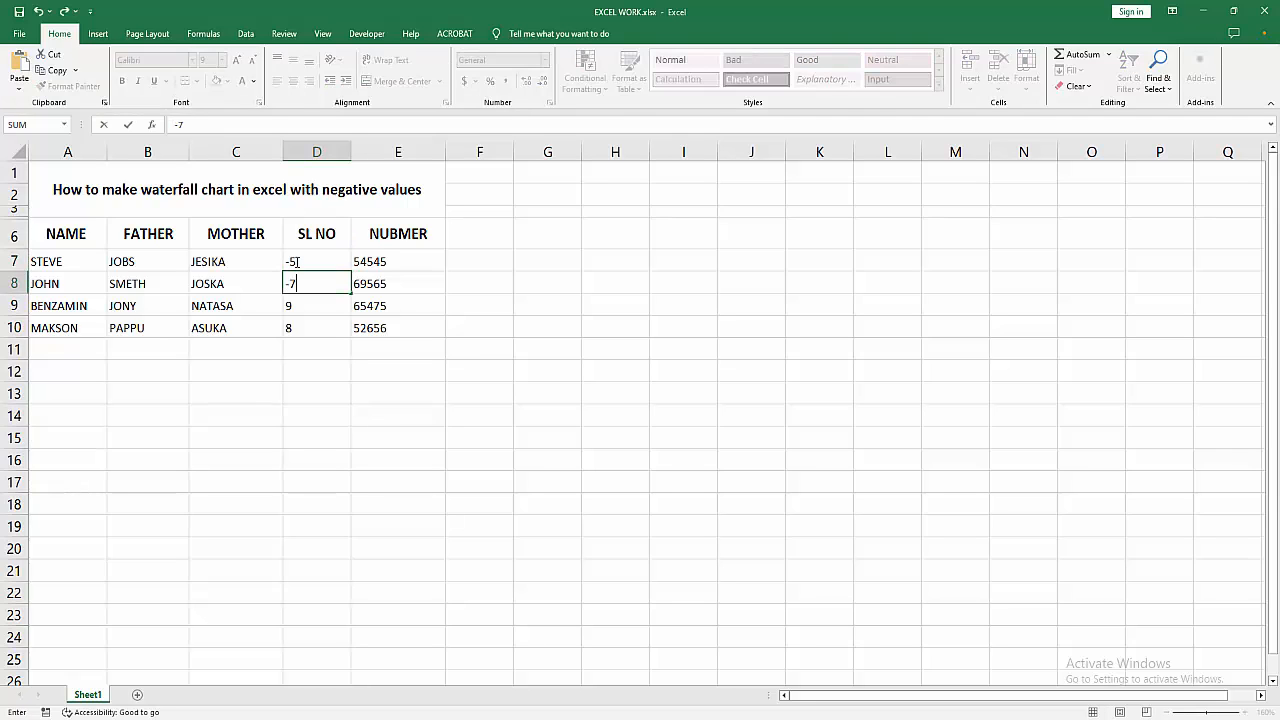
pyautogui.press('enter')
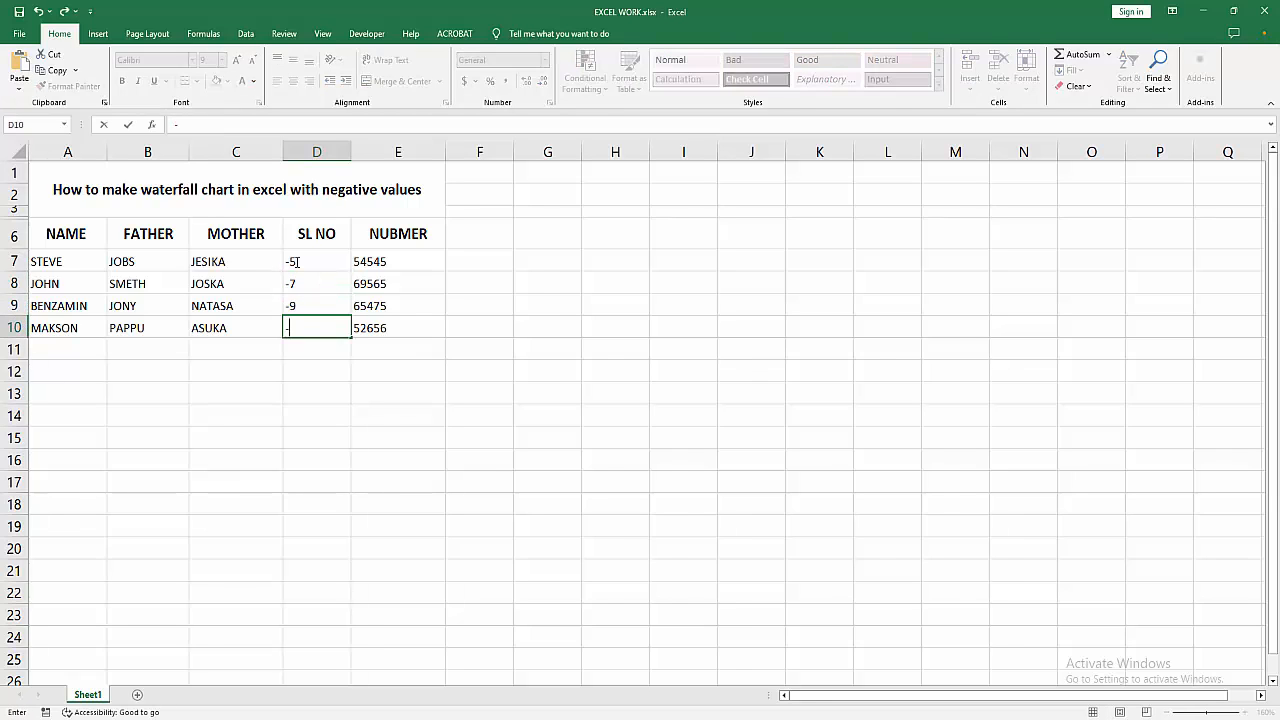
# Make the NUBMER values 54545, 69565 and 65475 negative as well.
pyautogui.write('8')
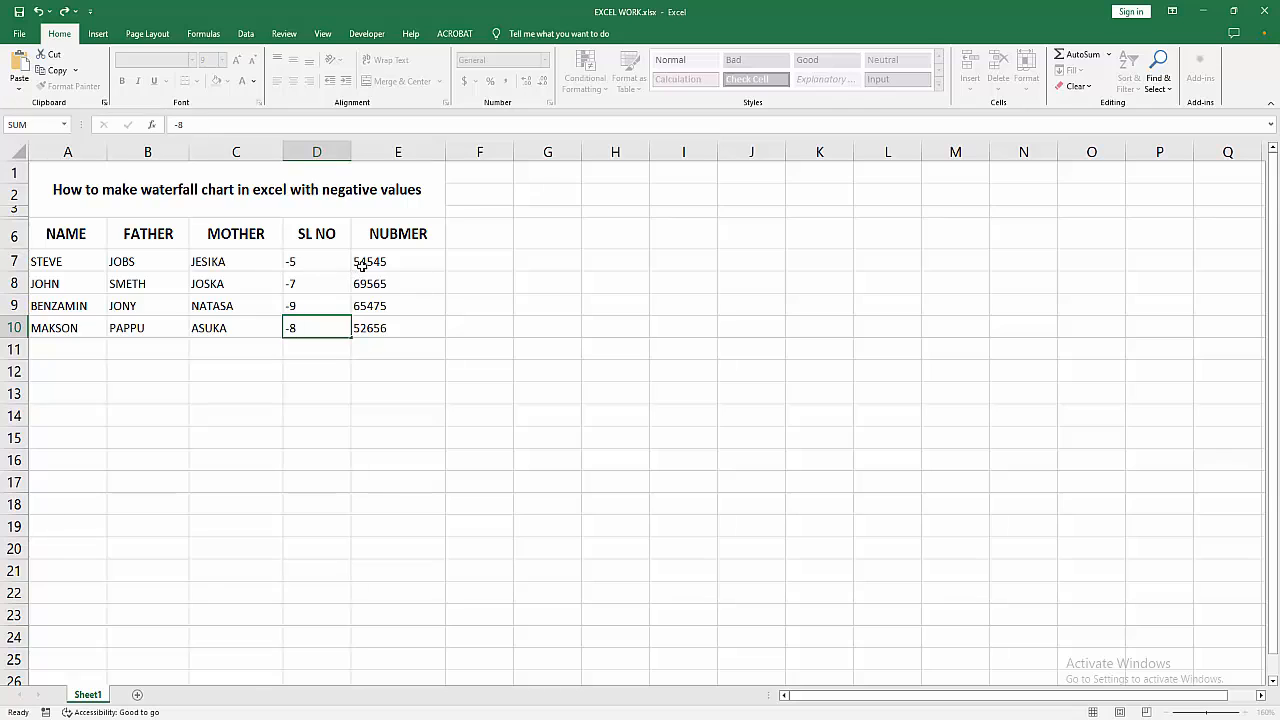
pyautogui.doubleClick(398, 260)
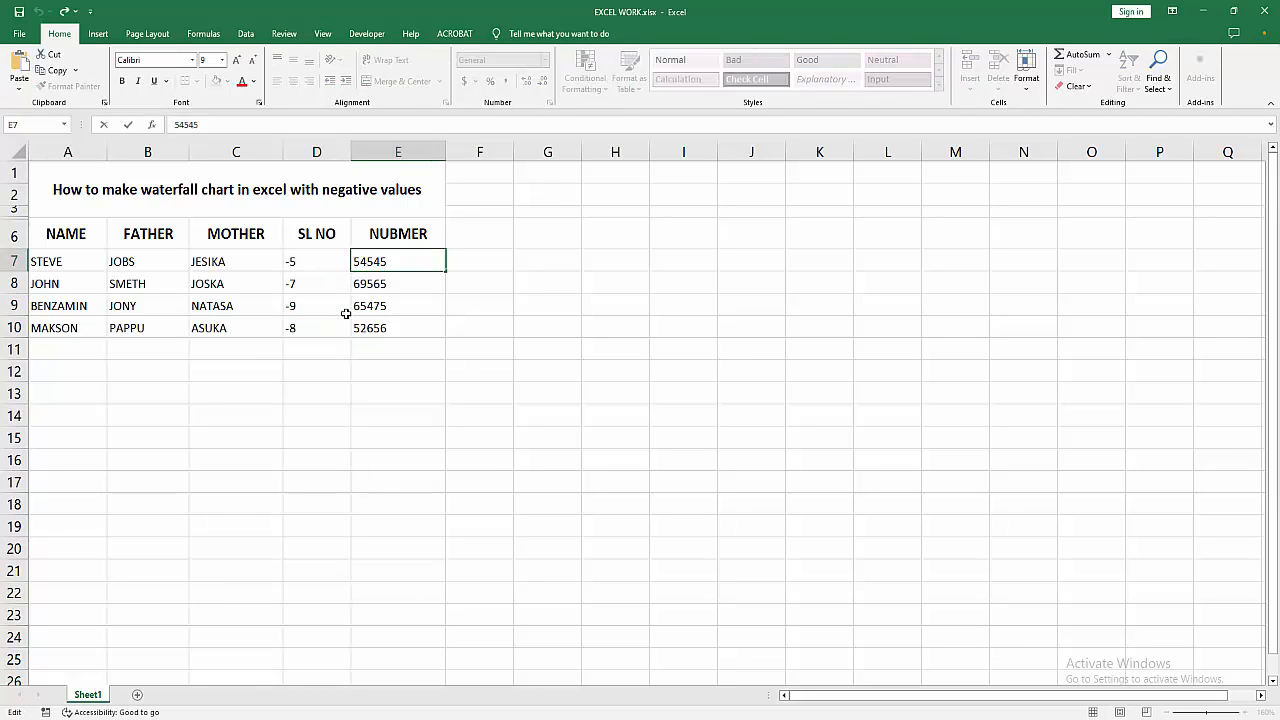
pyautogui.press('Return')
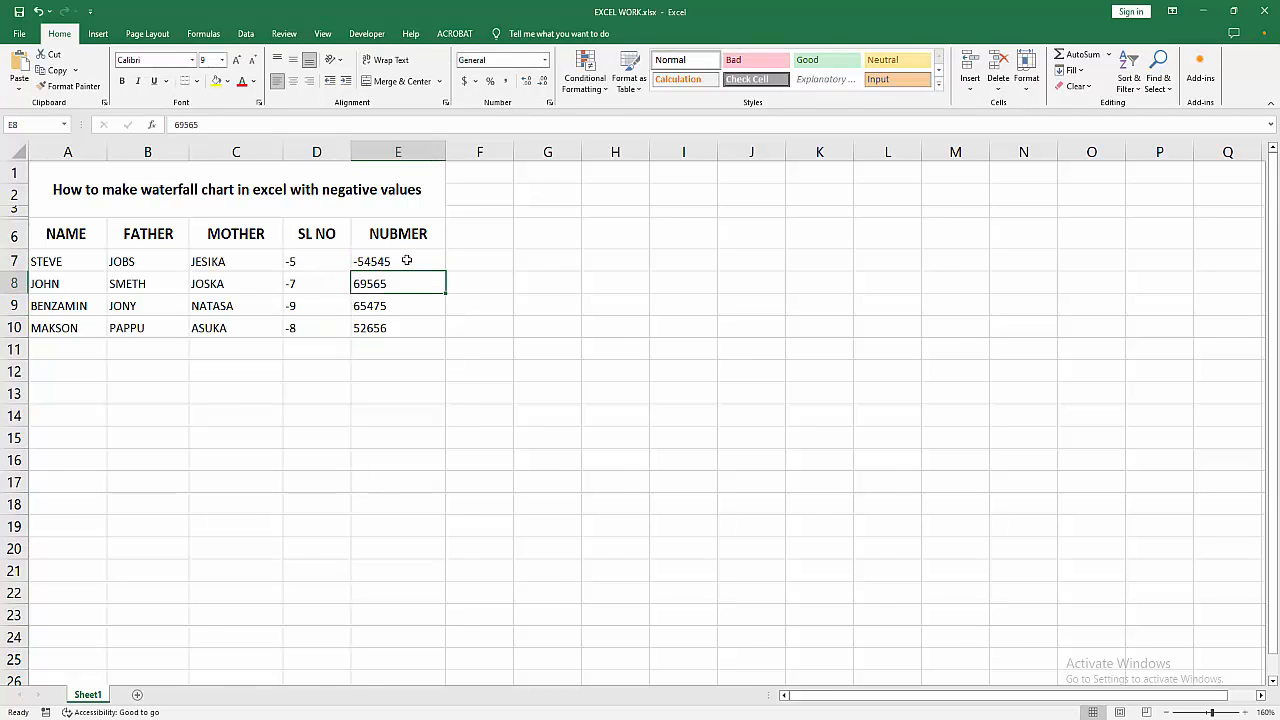
pyautogui.doubleClick(398, 284)
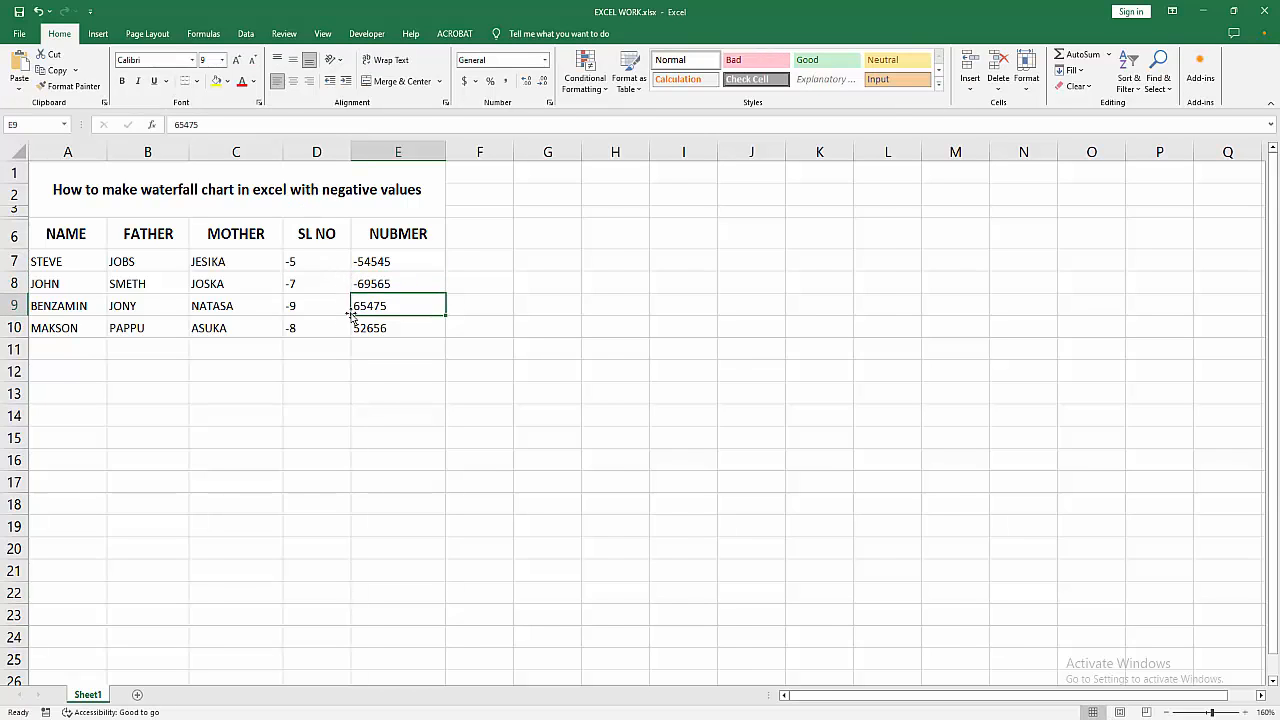
pyautogui.doubleClick(398, 304)
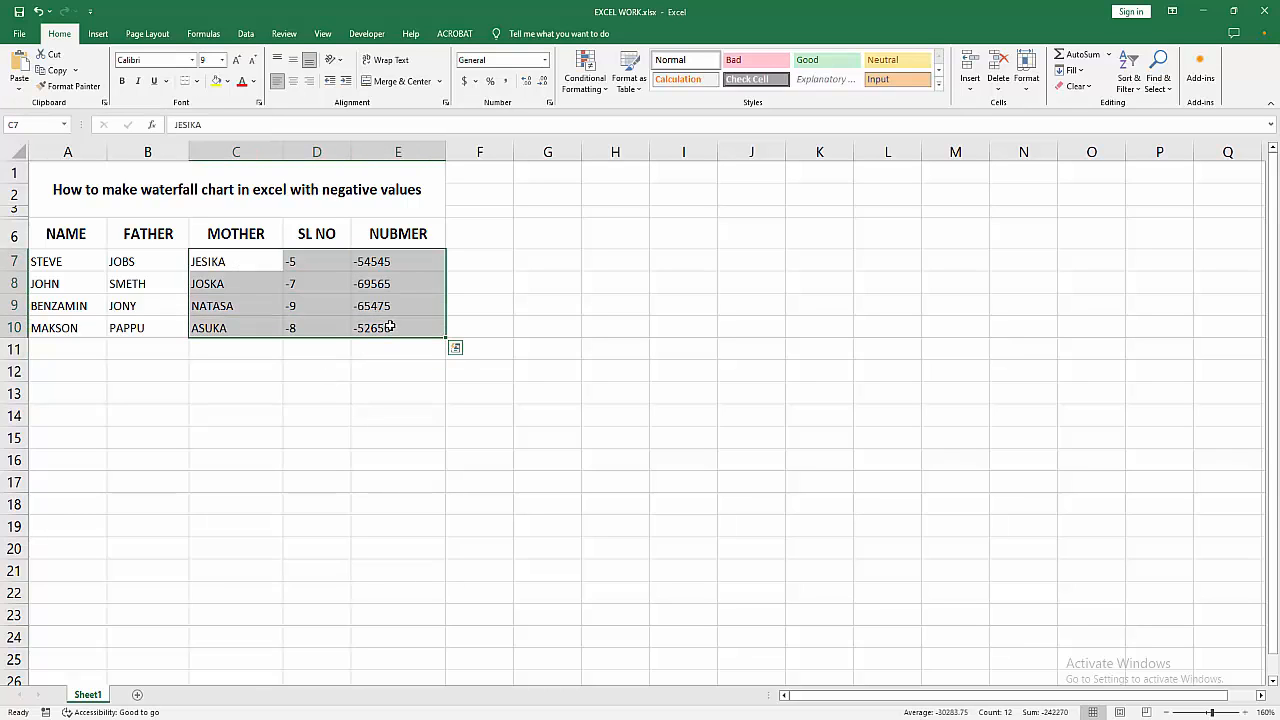
# Insert a Waterfall chart of the selected data via Recommended Charts > All Charts.
pyautogui.click(96, 32)
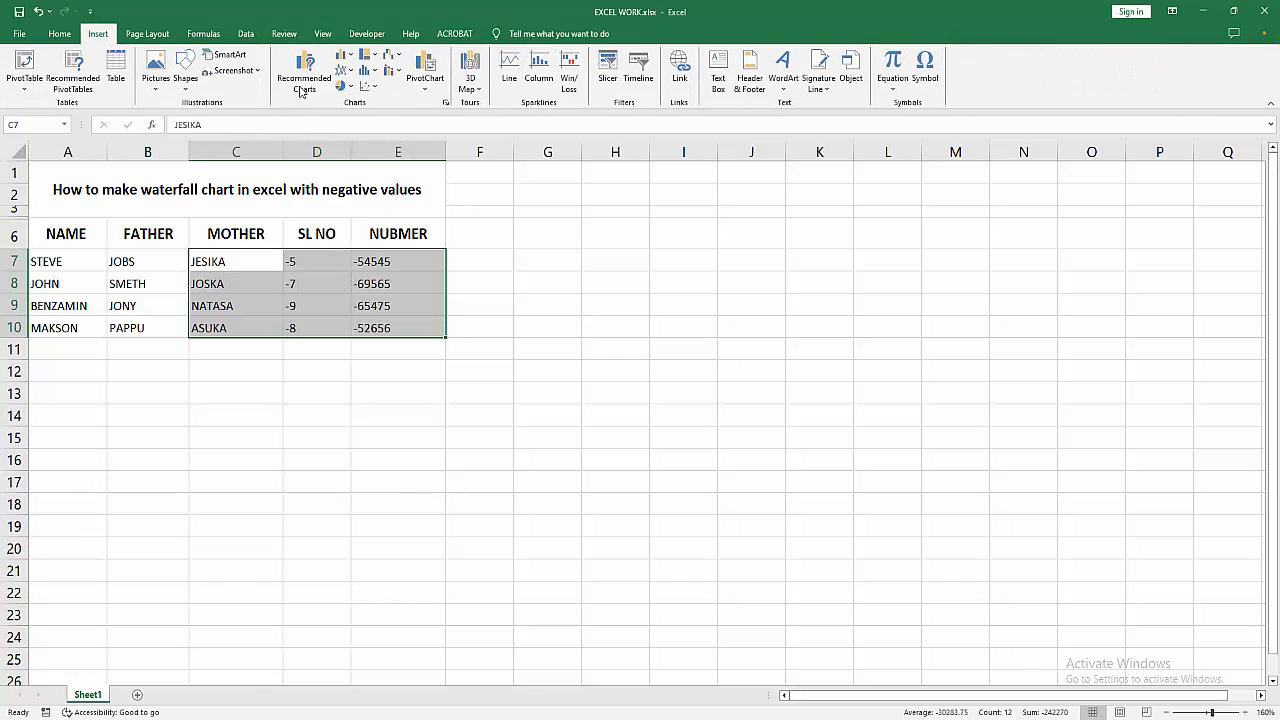
pyautogui.click(304, 78)
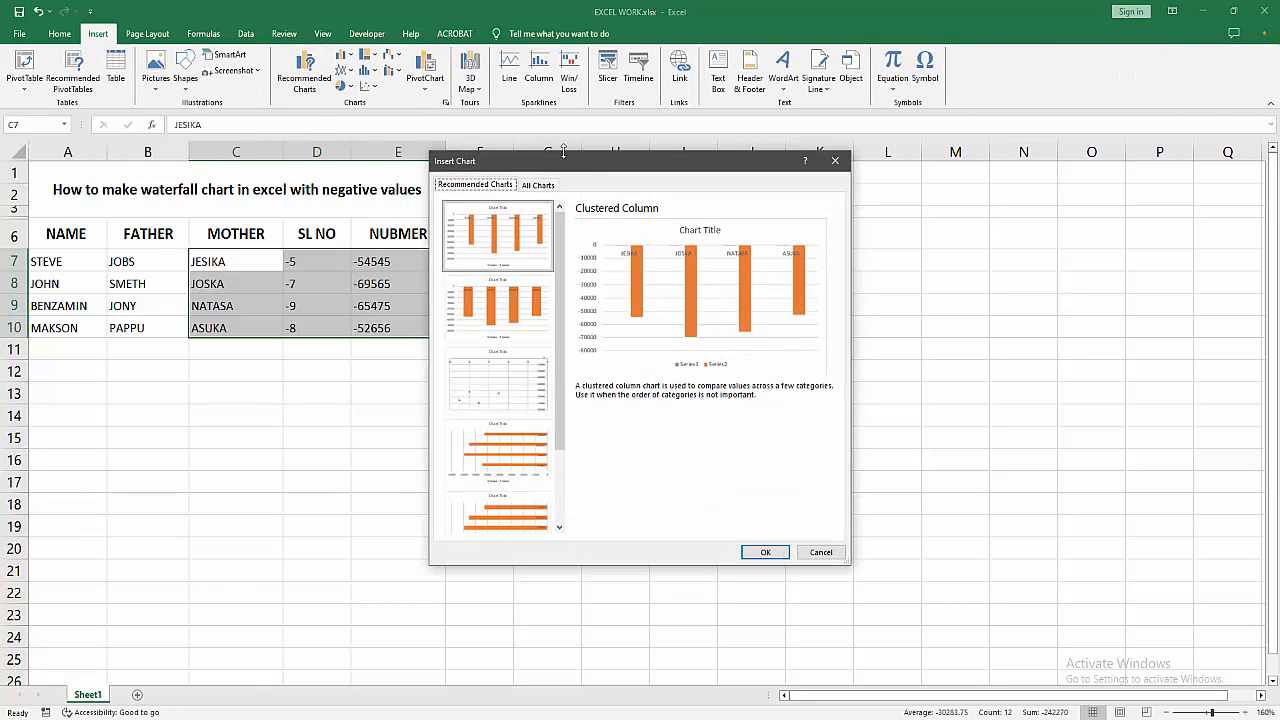
pyautogui.click(538, 184)
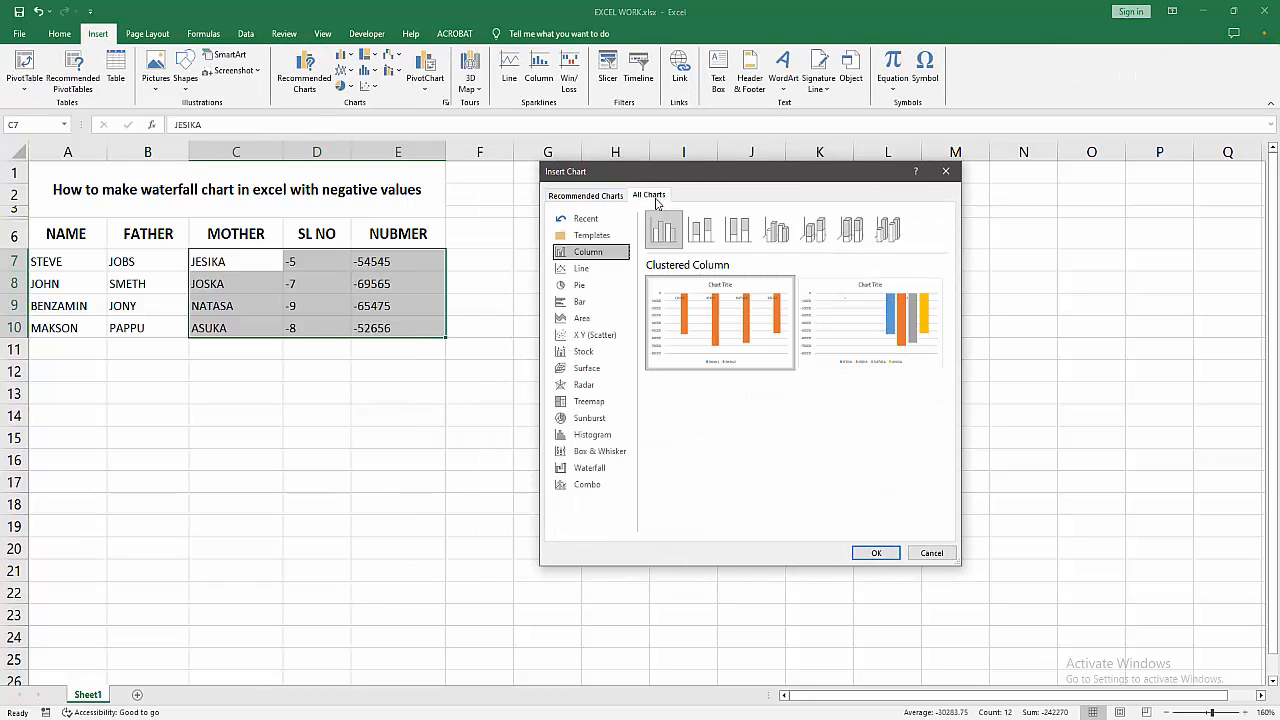
pyautogui.click(590, 468)
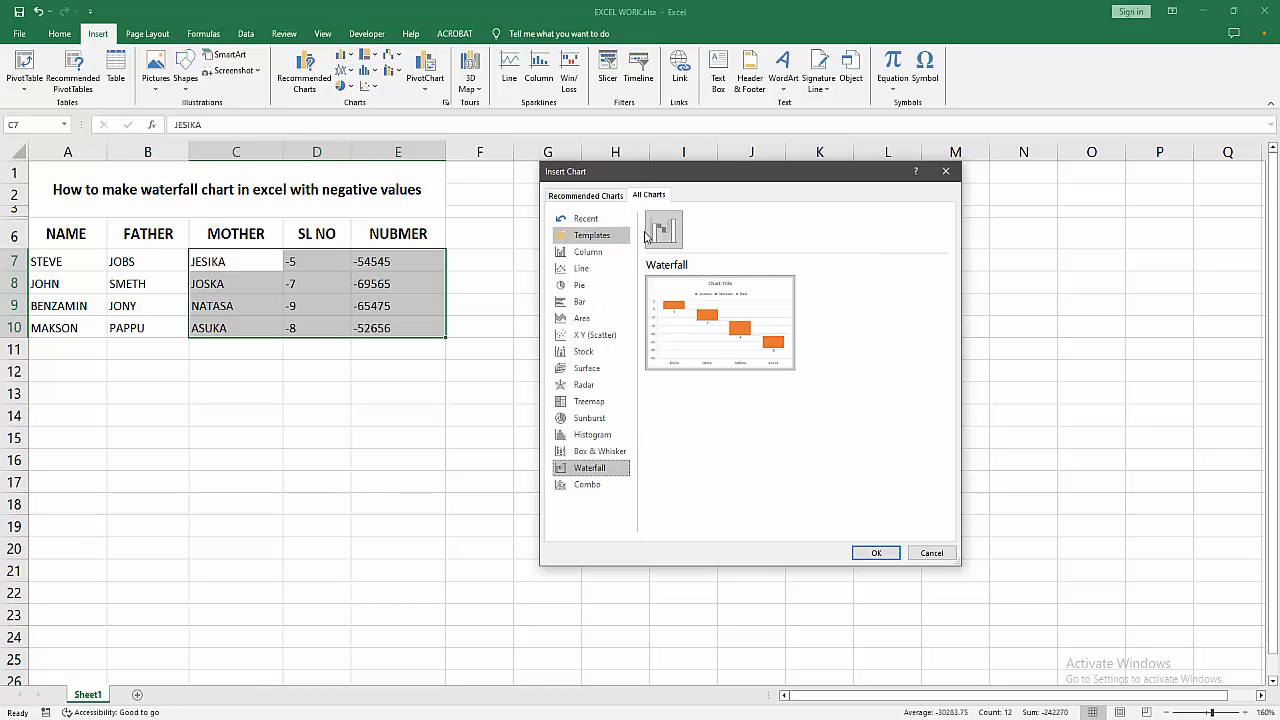
pyautogui.click(876, 552)
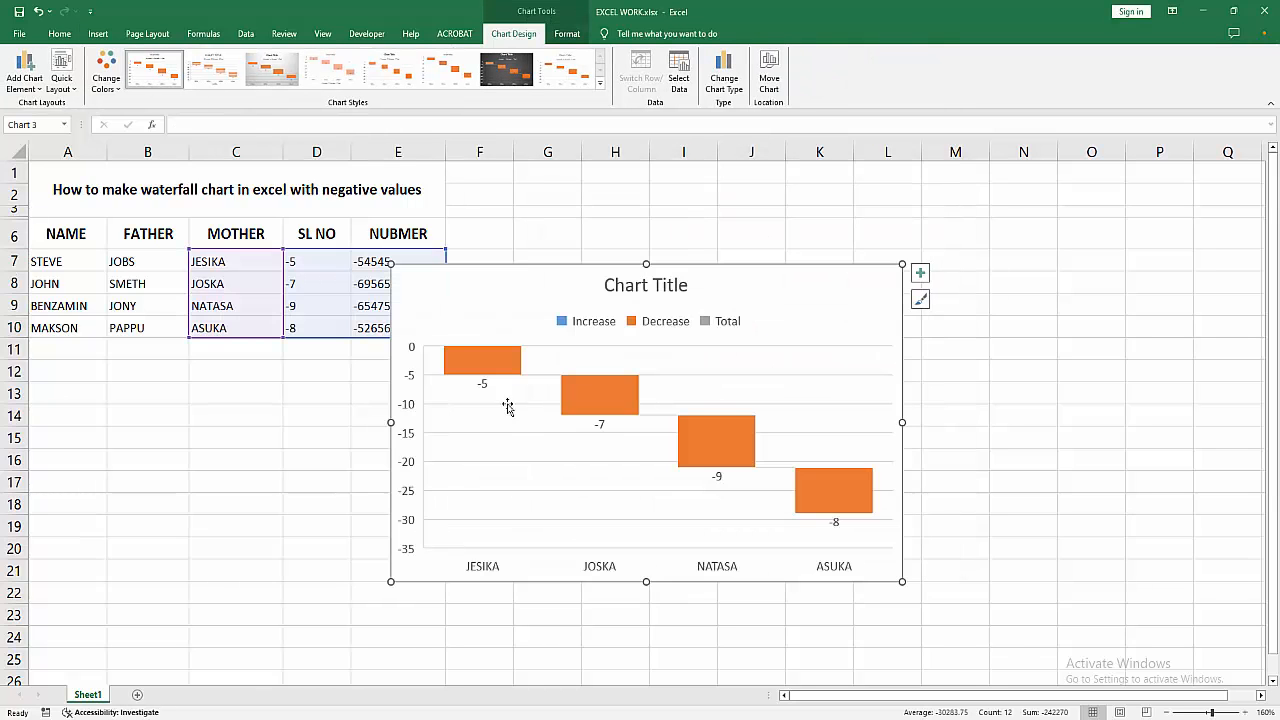
# Move the chart beside the data table and title it WATERFALL CHART.
pyautogui.moveTo(644, 420); pyautogui.dragTo(836, 410)
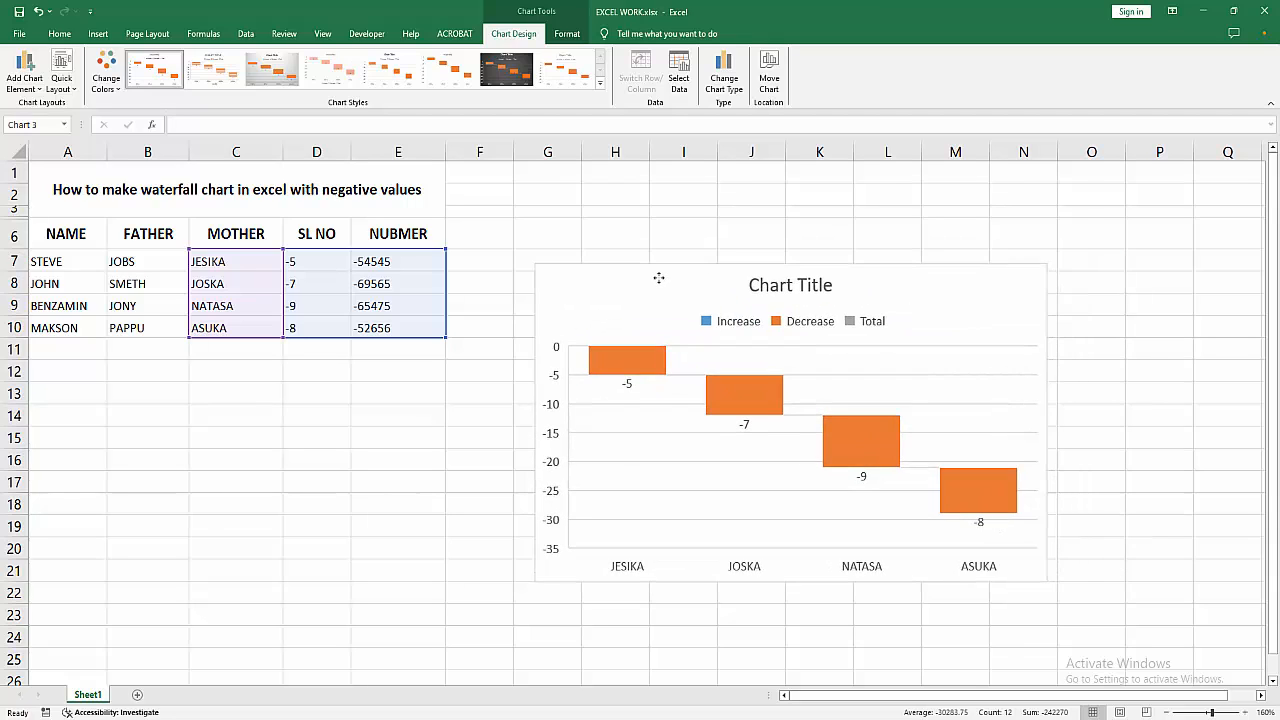
pyautogui.click(790, 284)
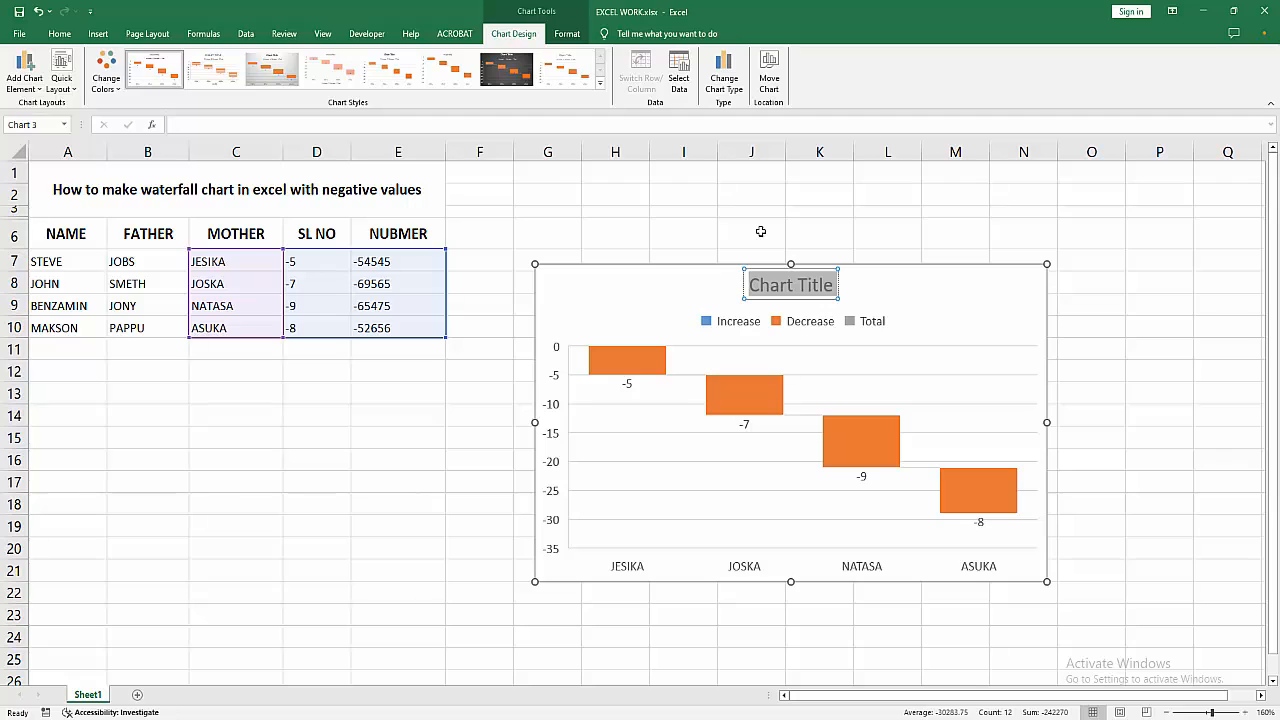
pyautogui.write('WATER F')
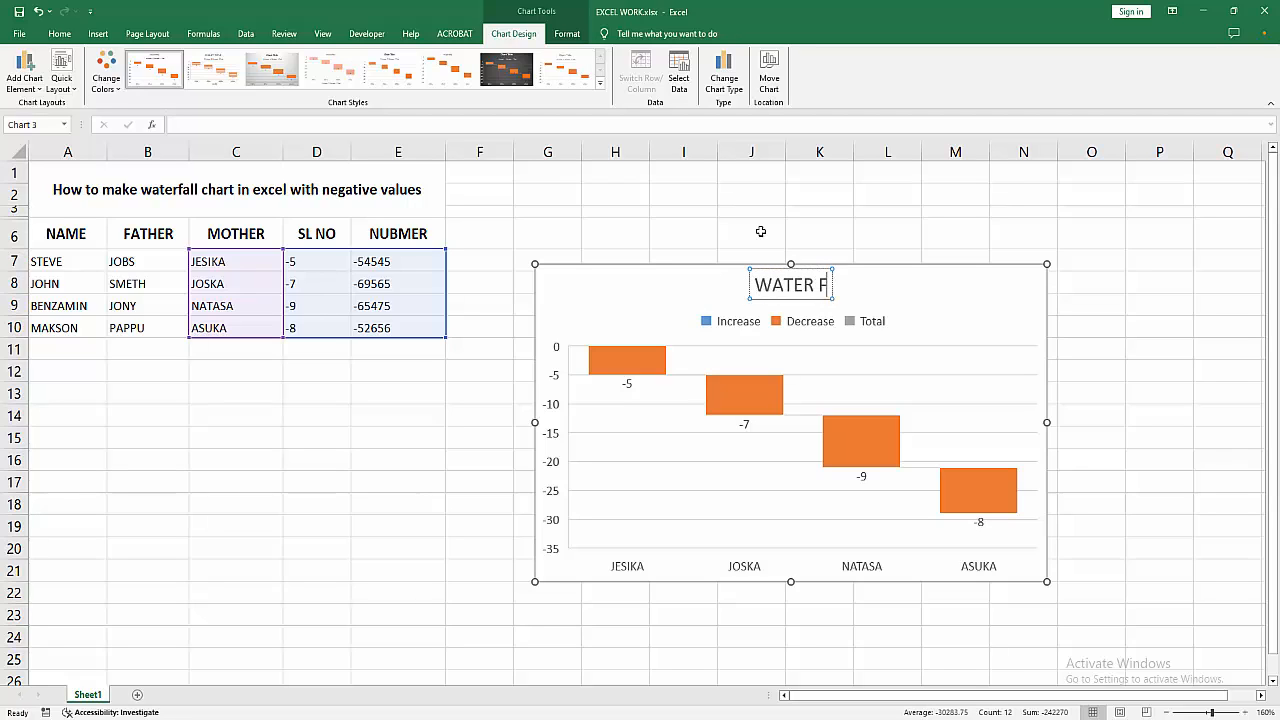
pyautogui.write('ALL')
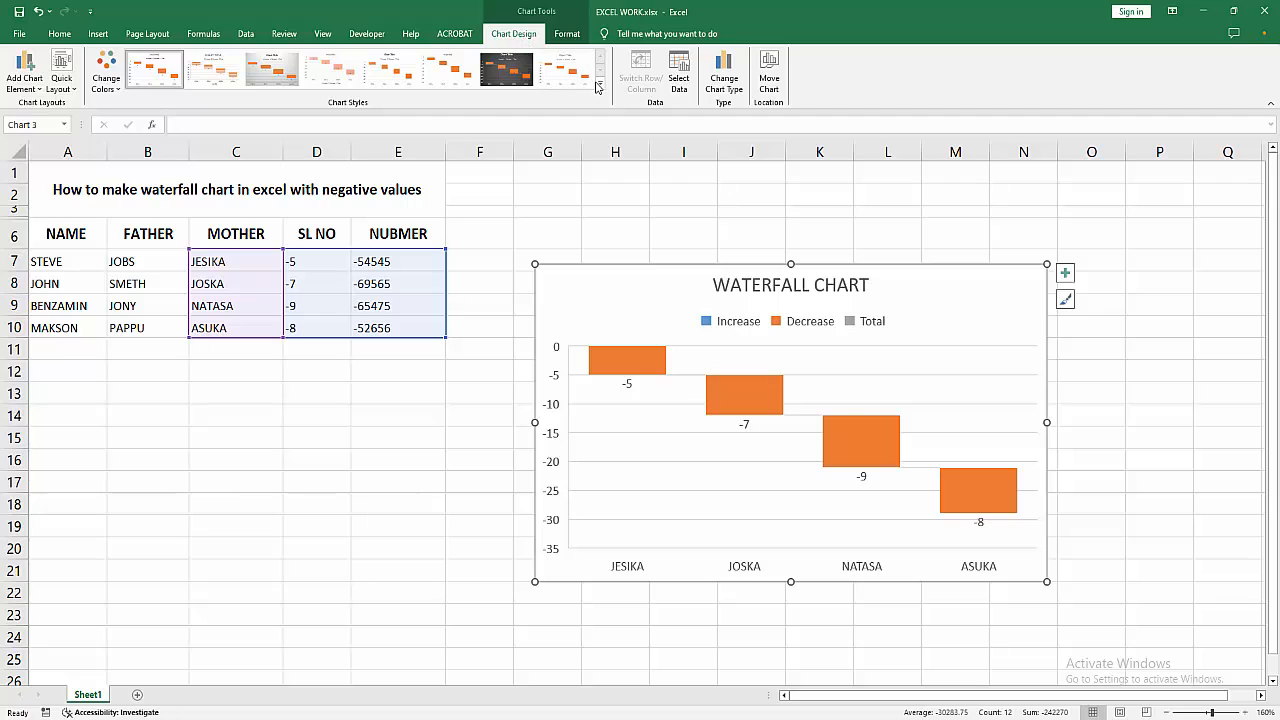
# Try dark and light chart styles, then recolour the bars with a yellow-orange palette.
pyautogui.click(508, 68)
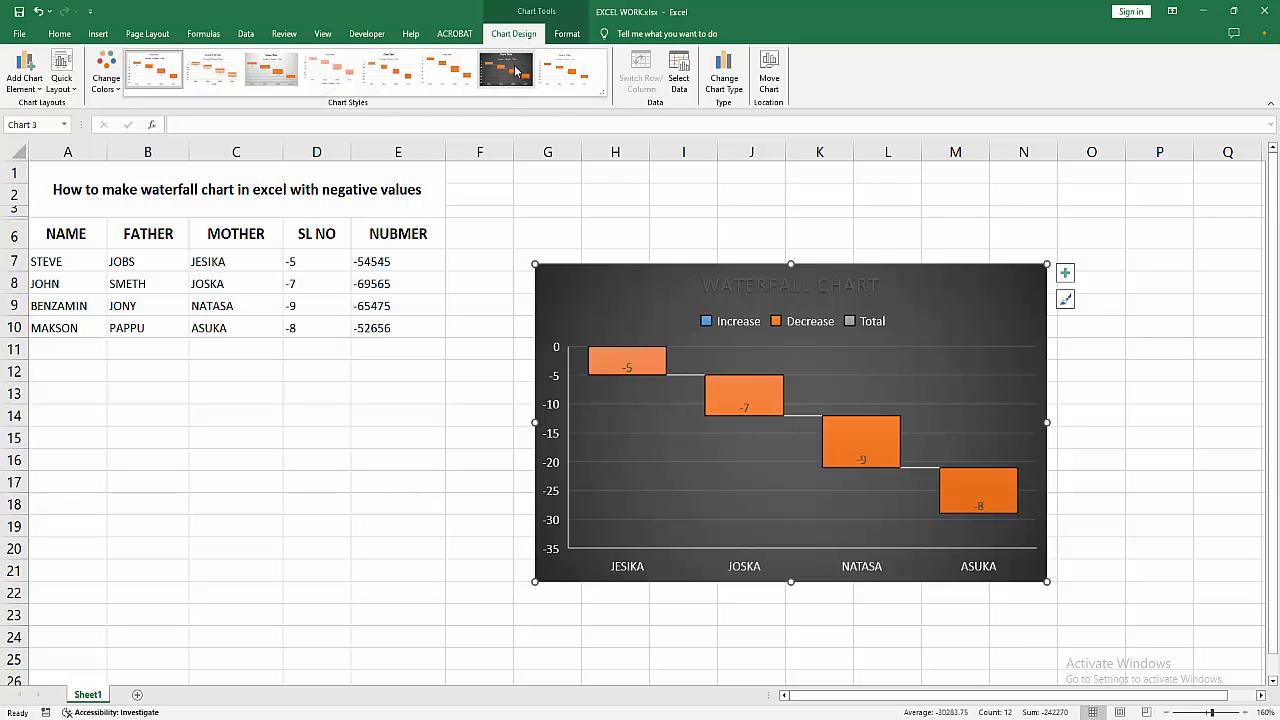
pyautogui.click(388, 68)
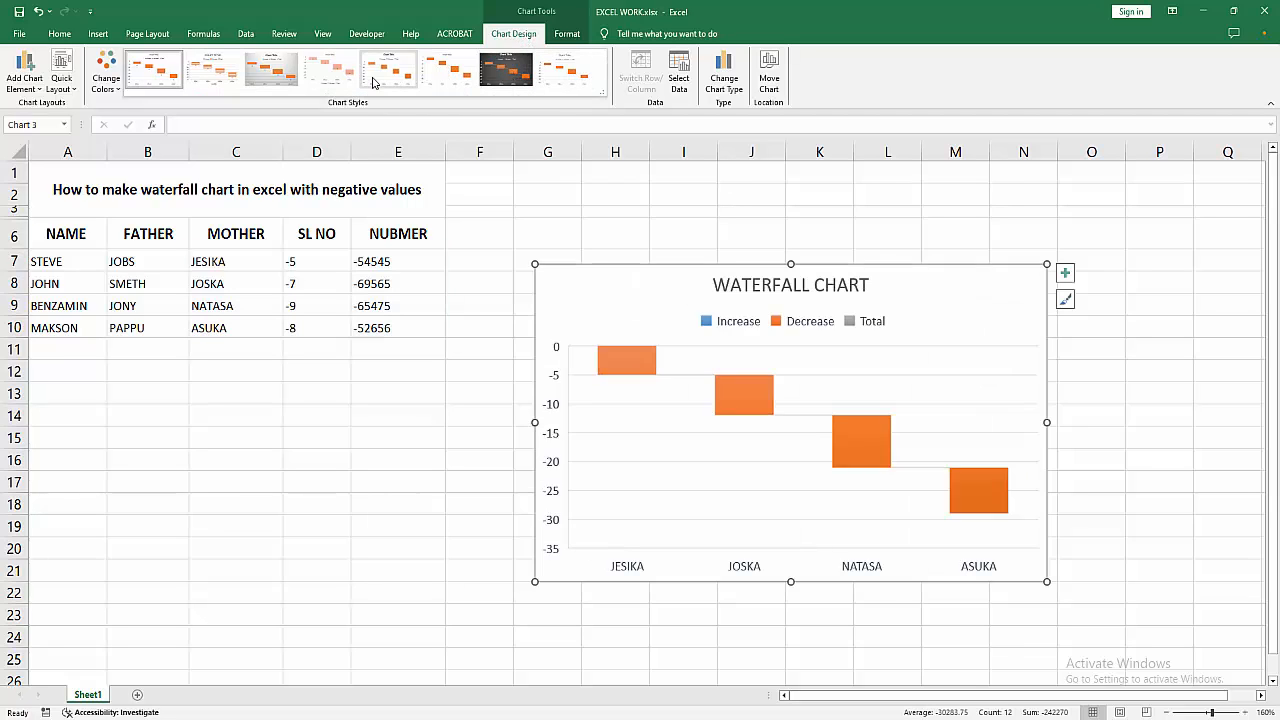
pyautogui.click(104, 72)
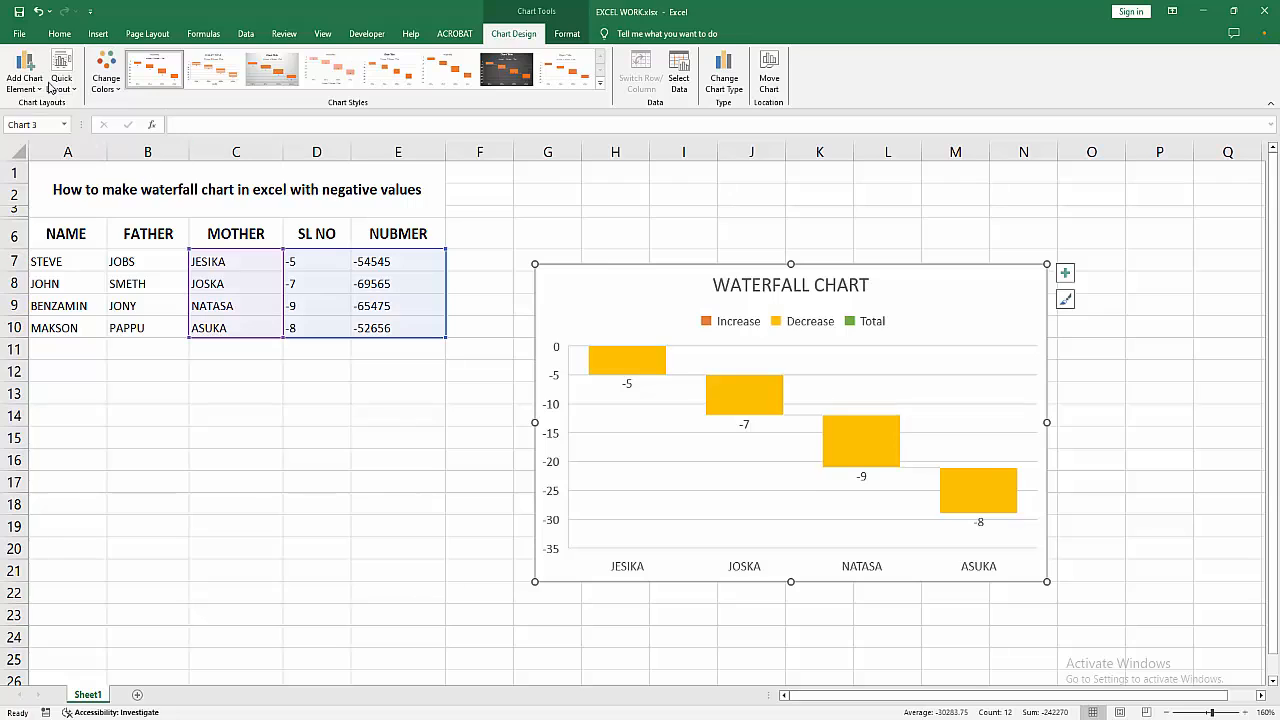
pyautogui.click(24, 72)
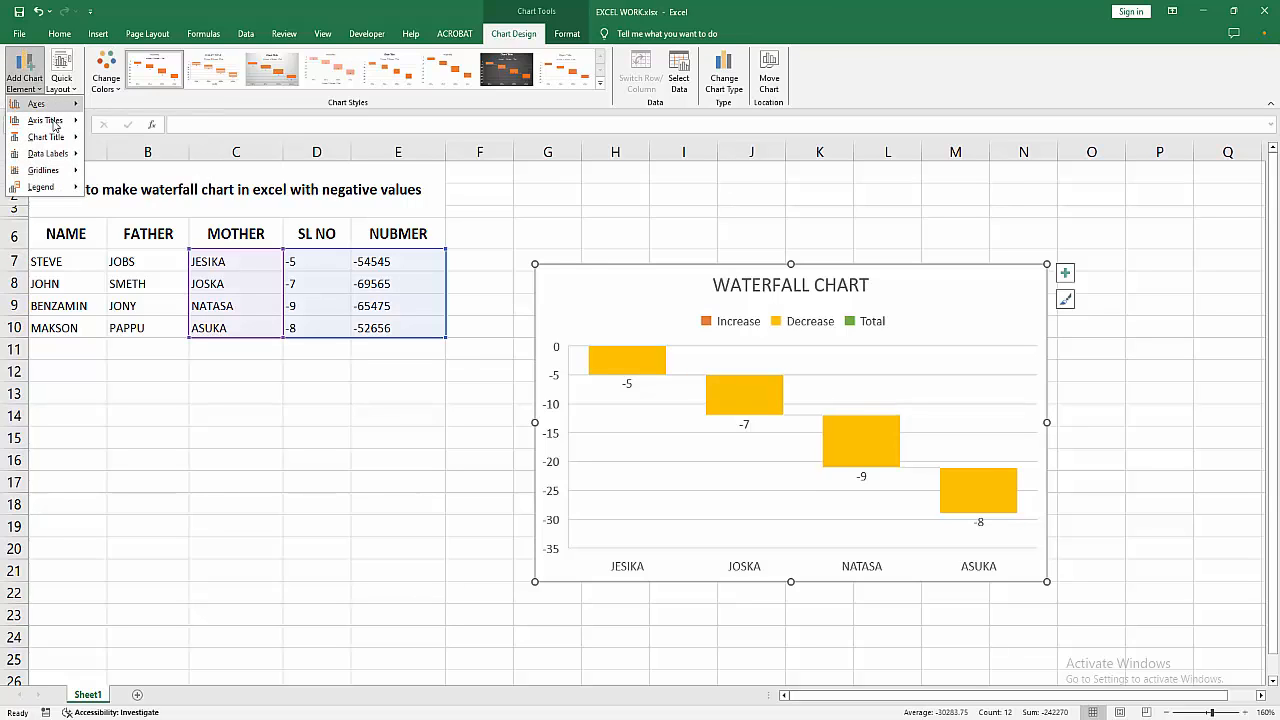
pyautogui.moveTo(46, 136)
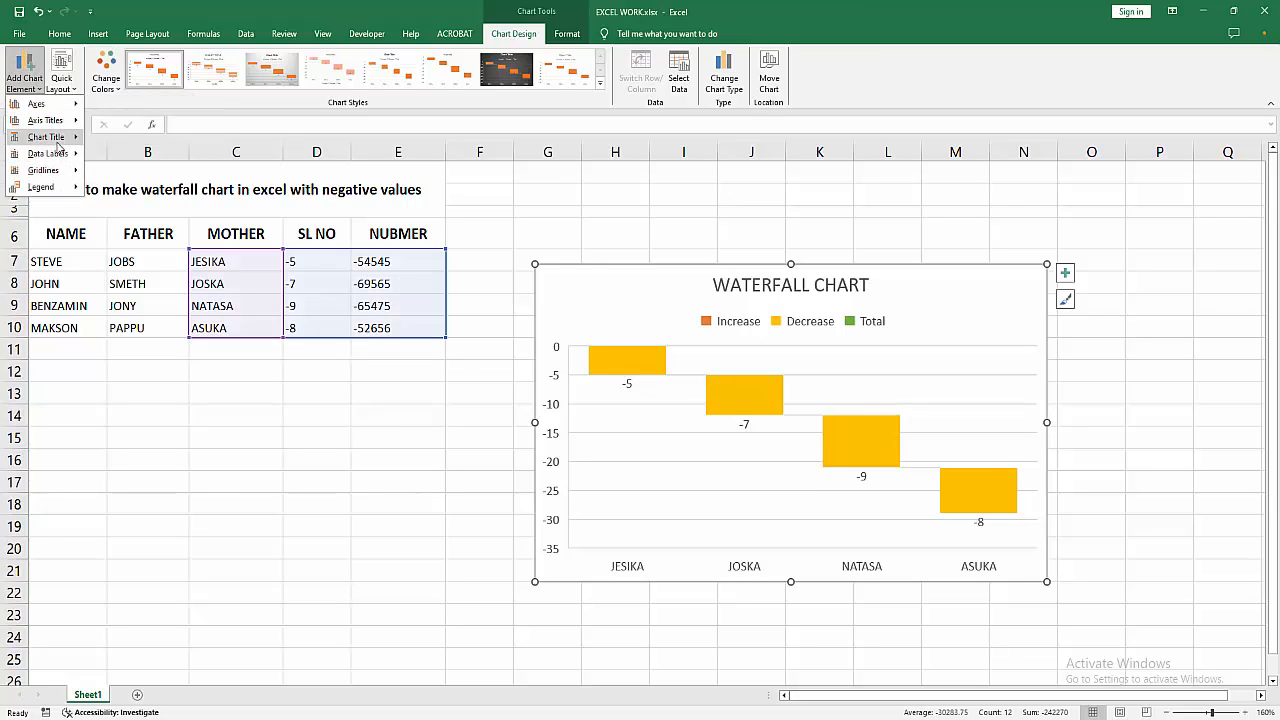
pyautogui.click(48, 152)
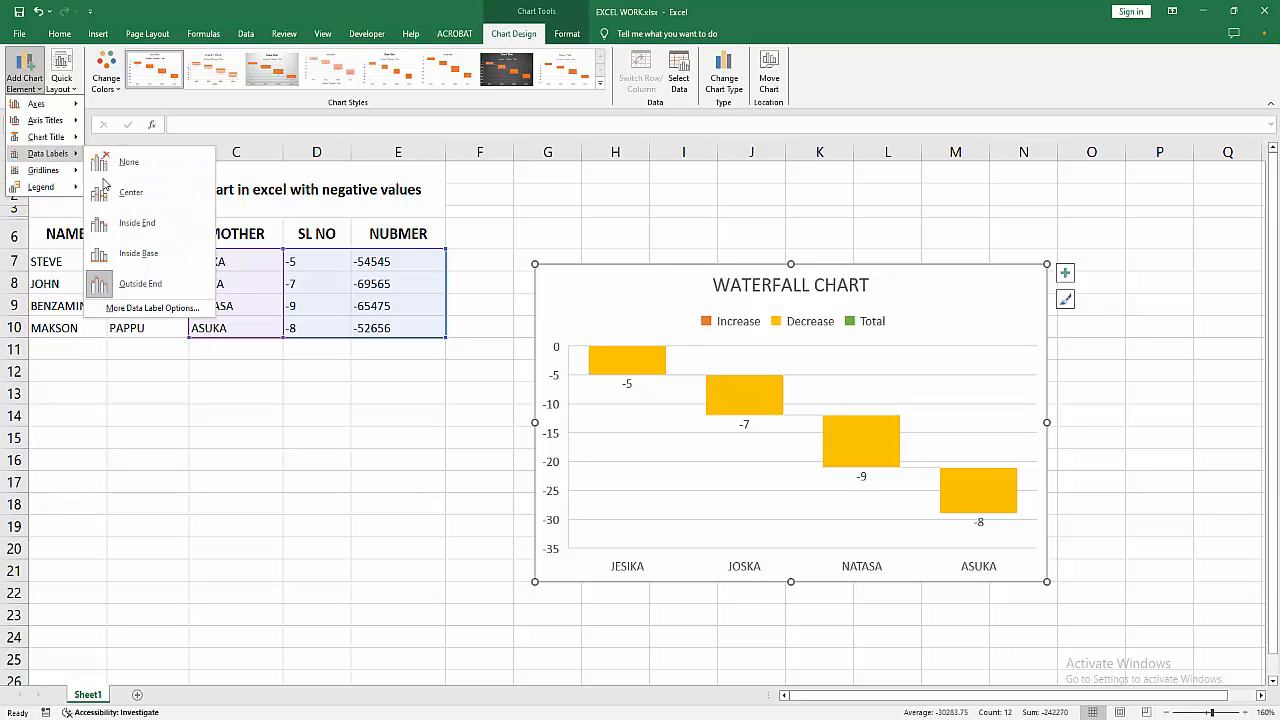
pyautogui.click(132, 192)
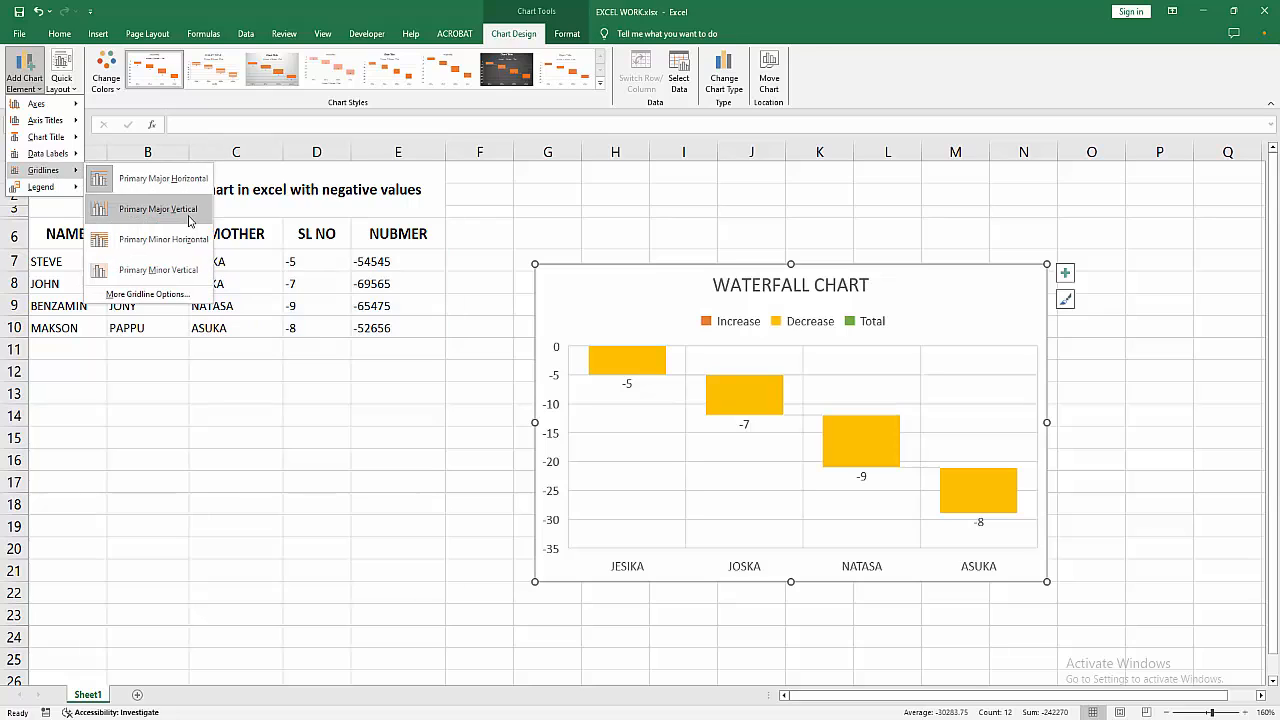
pyautogui.click(164, 240)
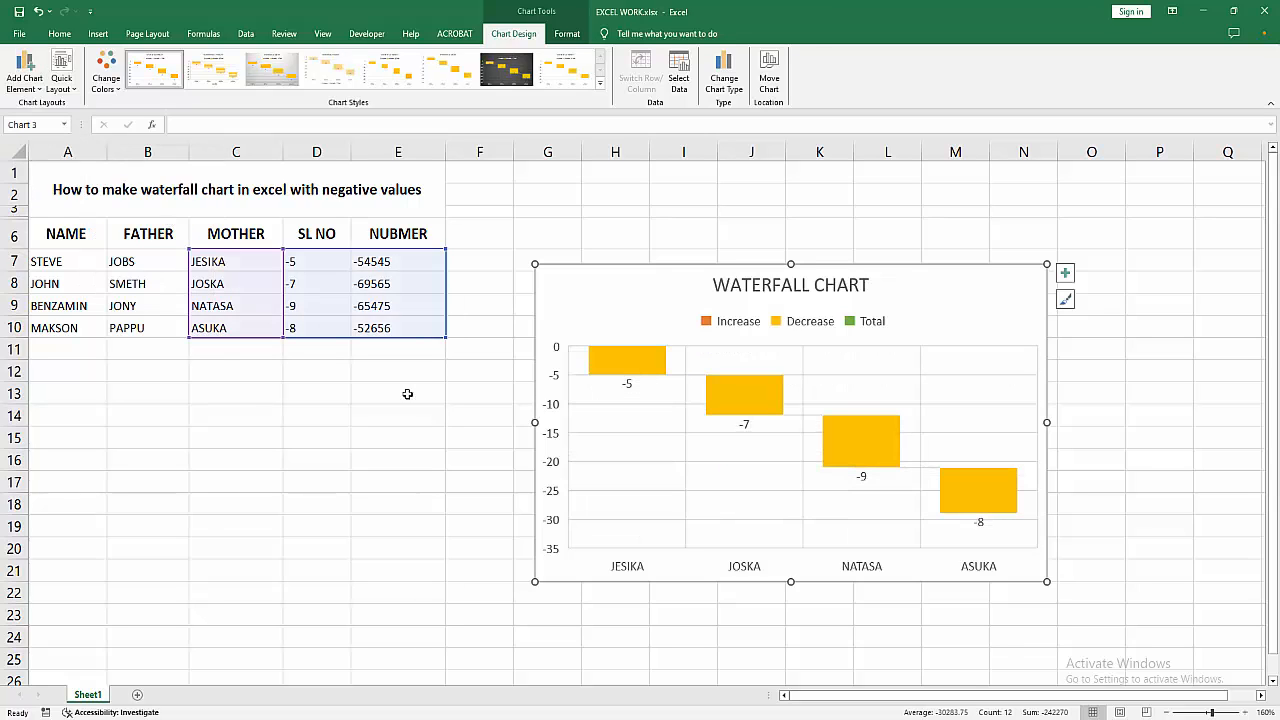
# Nudge the chart slightly right and deselect it via an empty cell.
pyautogui.moveTo(790, 420); pyautogui.dragTo(828, 400)
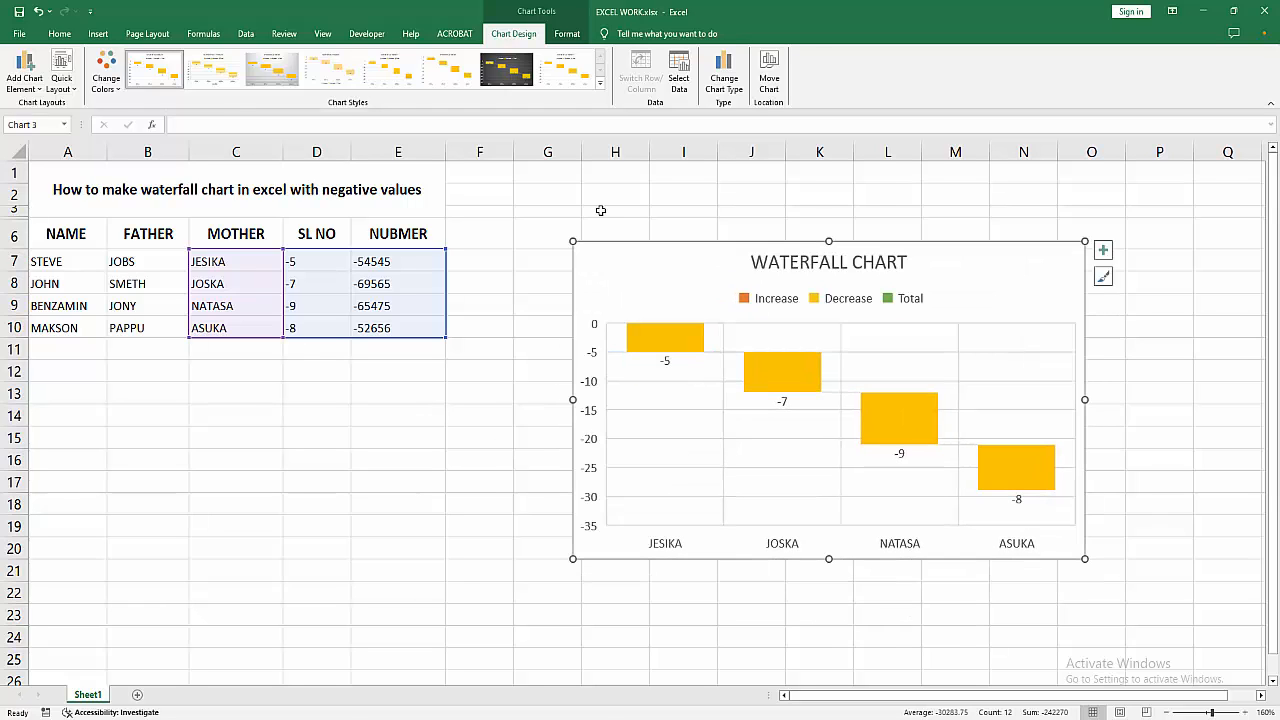
pyautogui.click(398, 548)
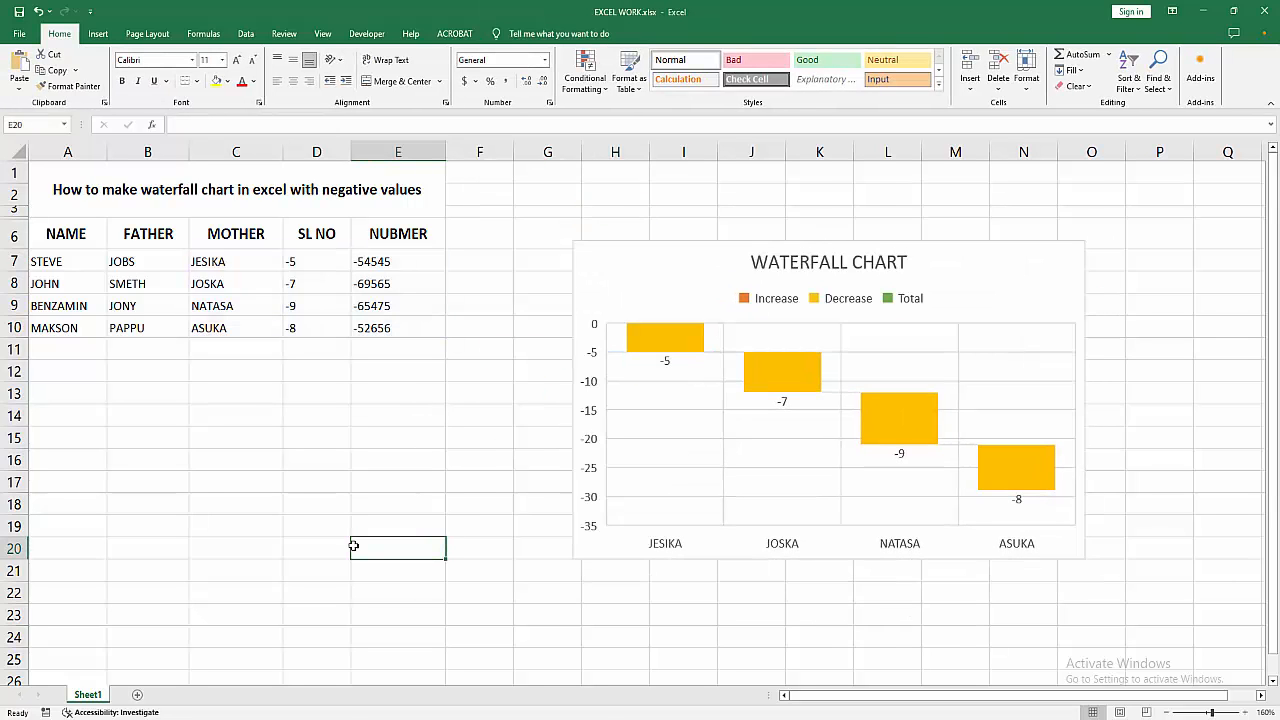
pyautogui.moveTo(352, 530)
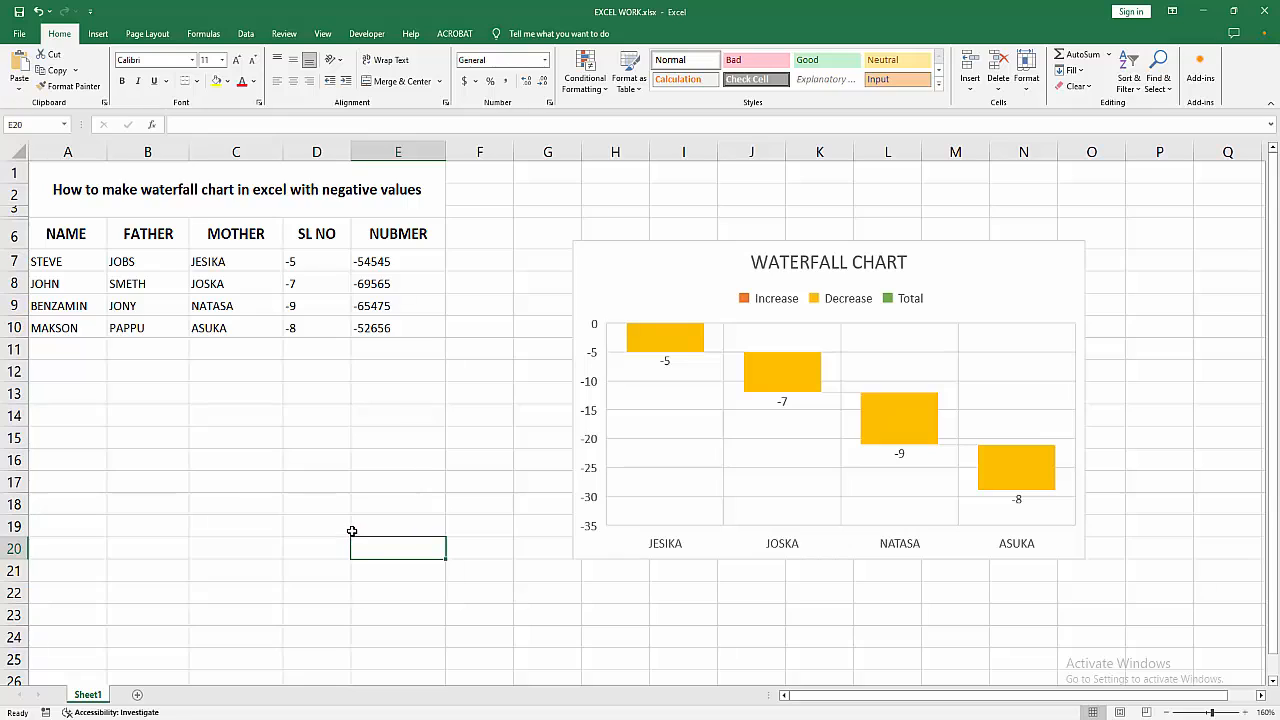